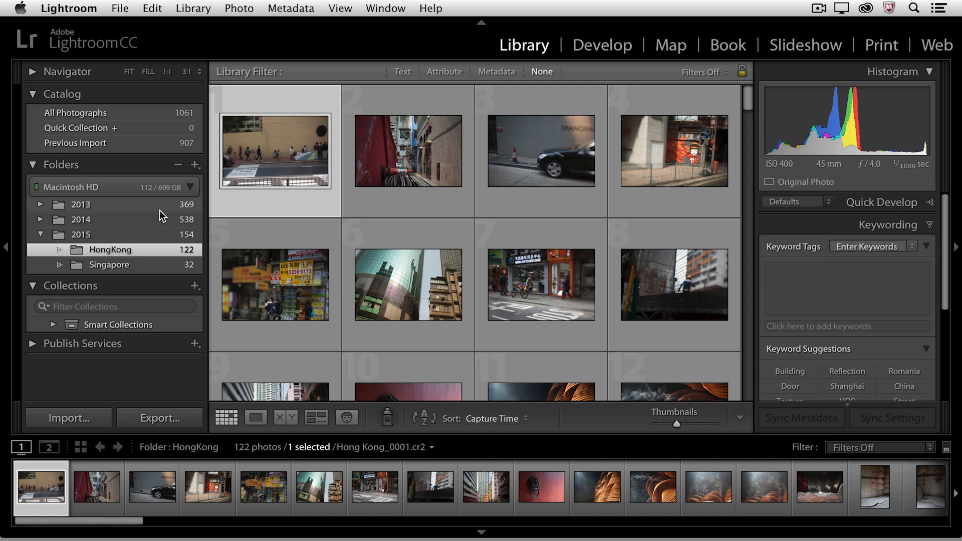
mouse_move(153, 254)
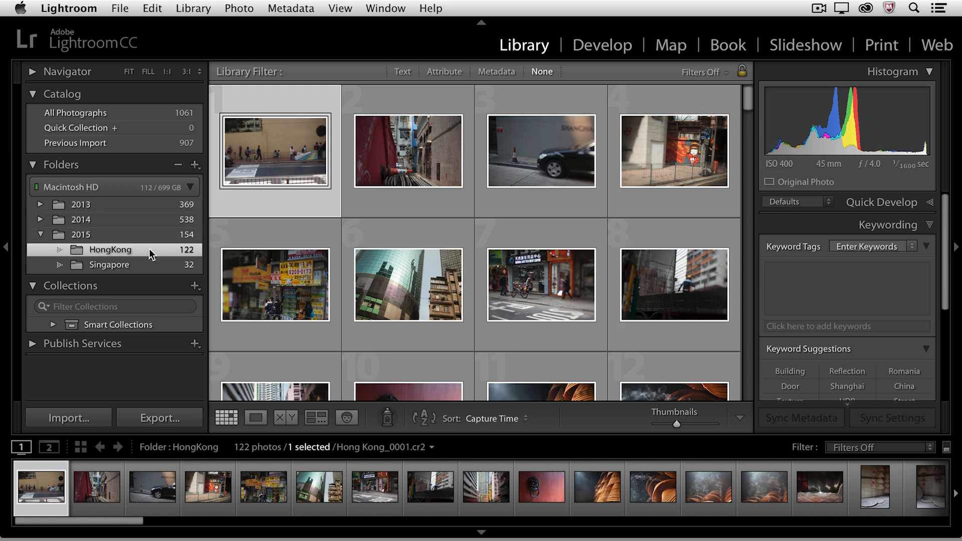
mouse_move(103, 238)
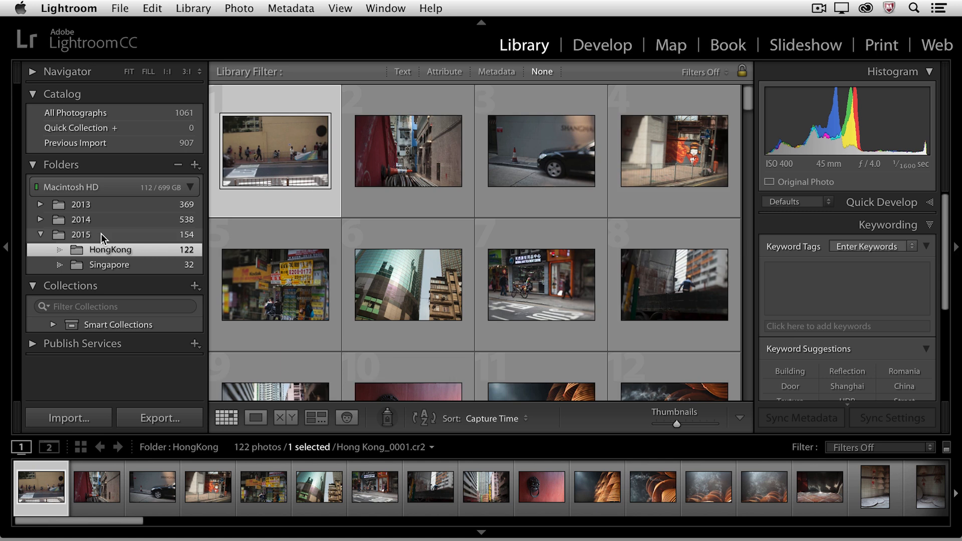
Step: Select the sixteen market photos Hong Kong_0029 through Hong Kong_0044 in the HongKong folder
scroll("down", 3)
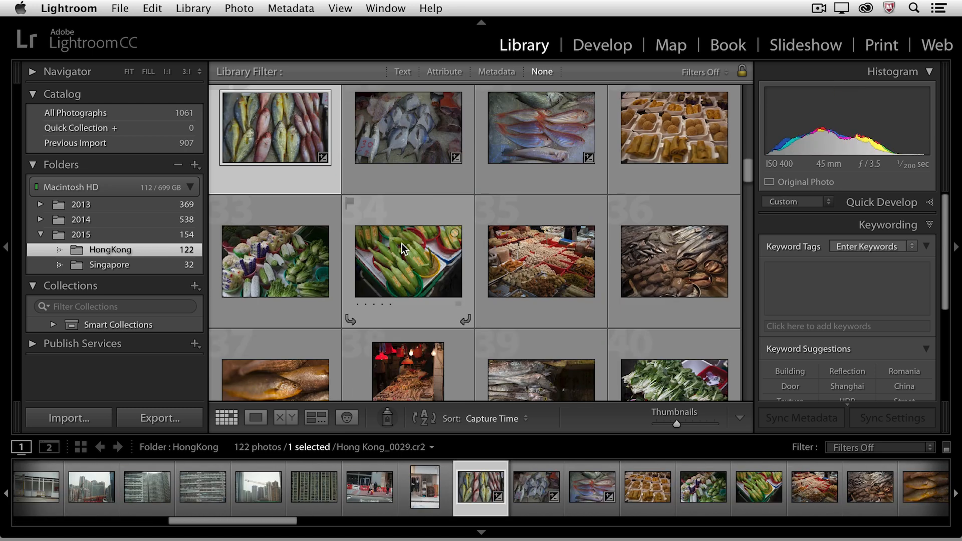
scroll("down", 3)
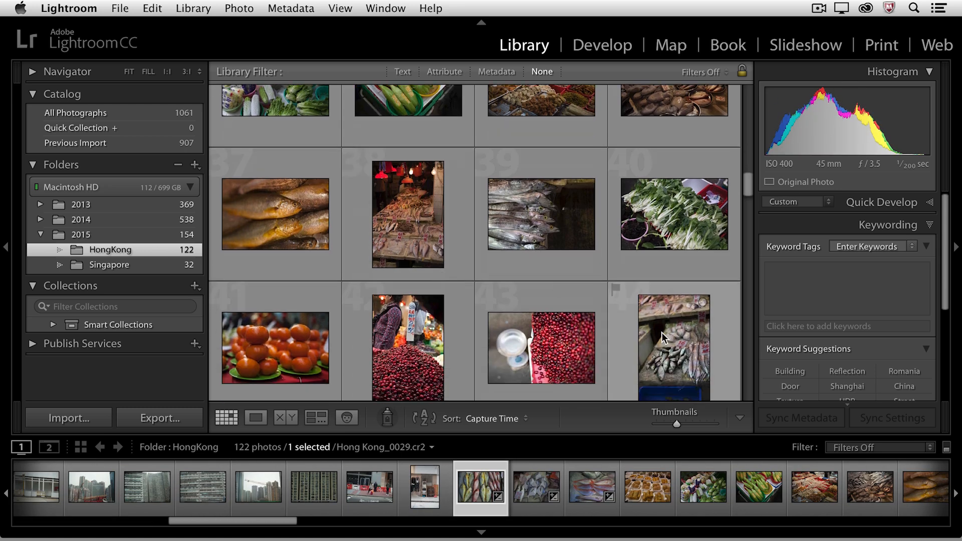
left_click(674, 348)
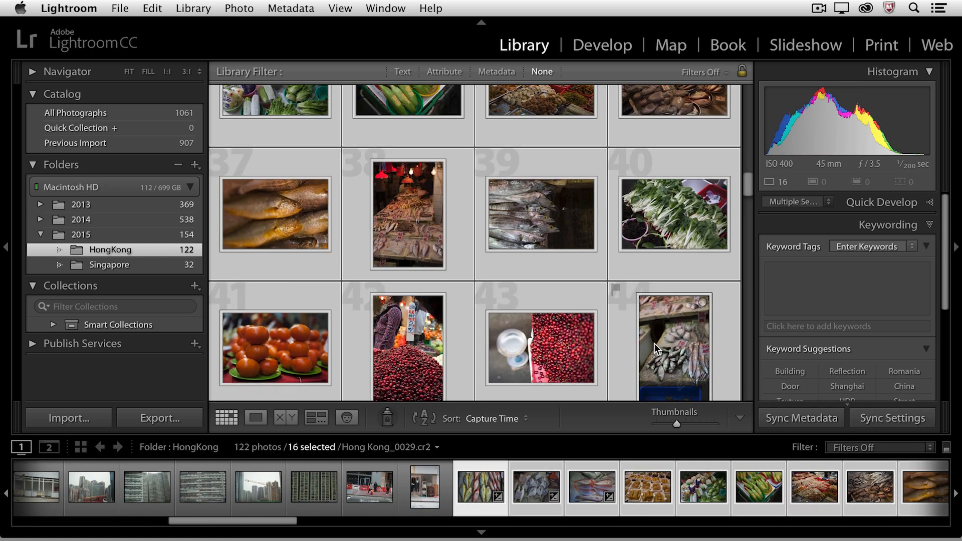
mouse_move(673, 347)
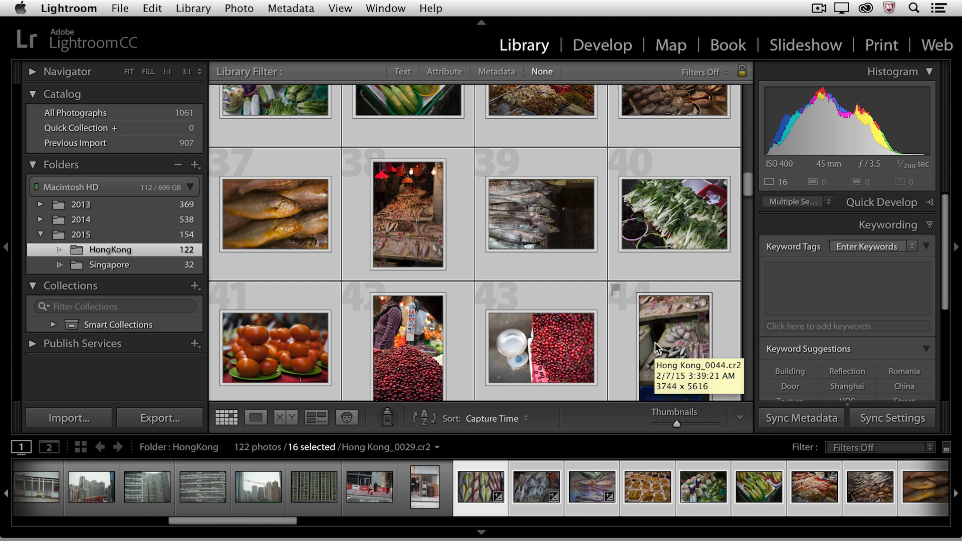
mouse_move(267, 217)
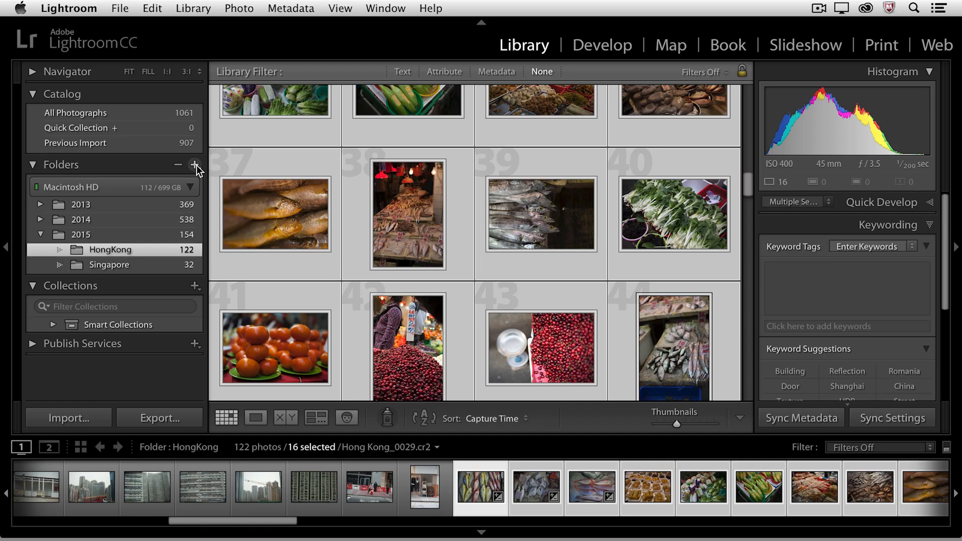
Step: Add a subfolder named Market under HongKong with the selected photos included
left_click(196, 164)
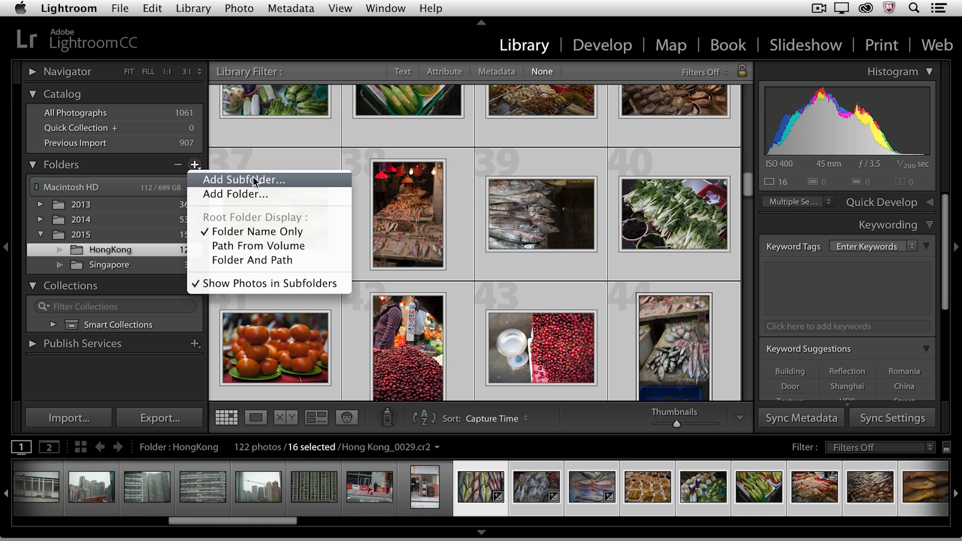
mouse_move(299, 184)
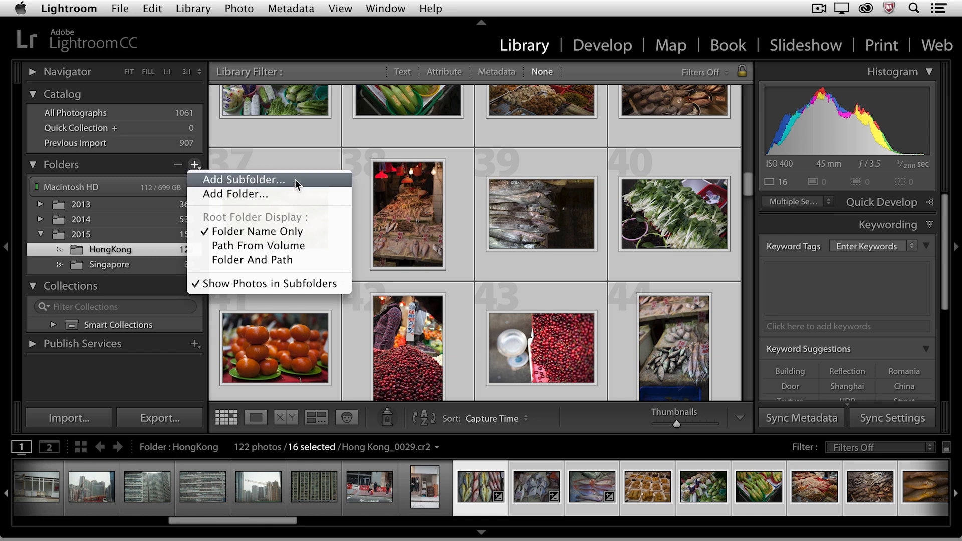
mouse_move(298, 197)
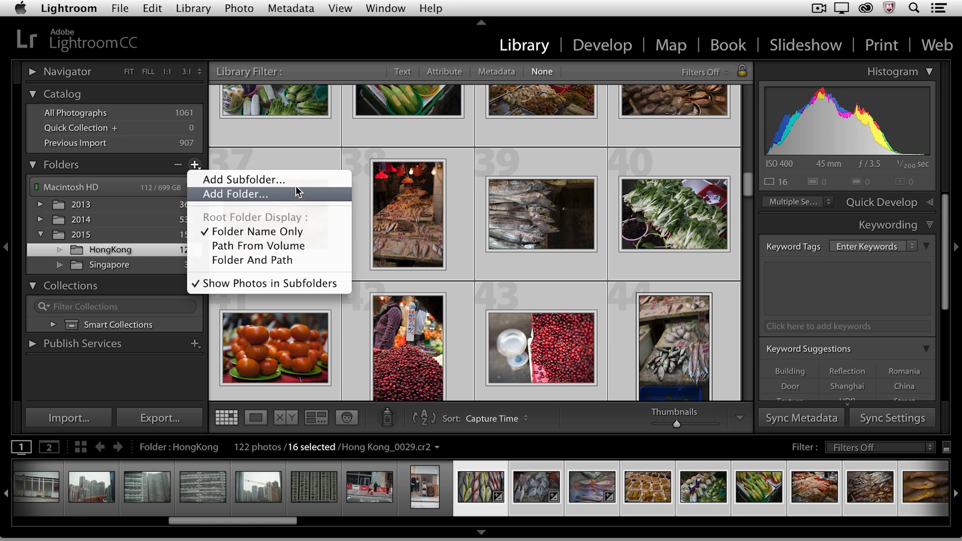
left_click(236, 193)
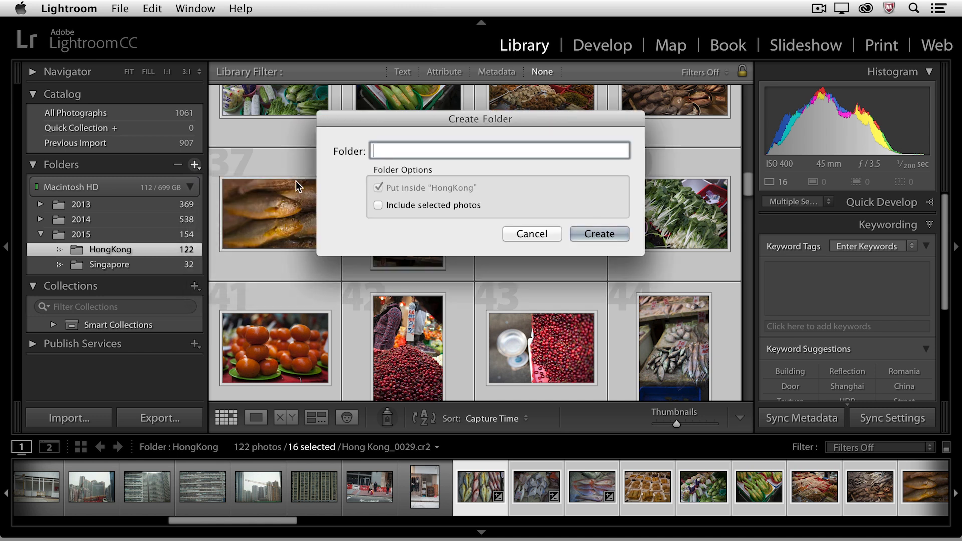
type("Market")
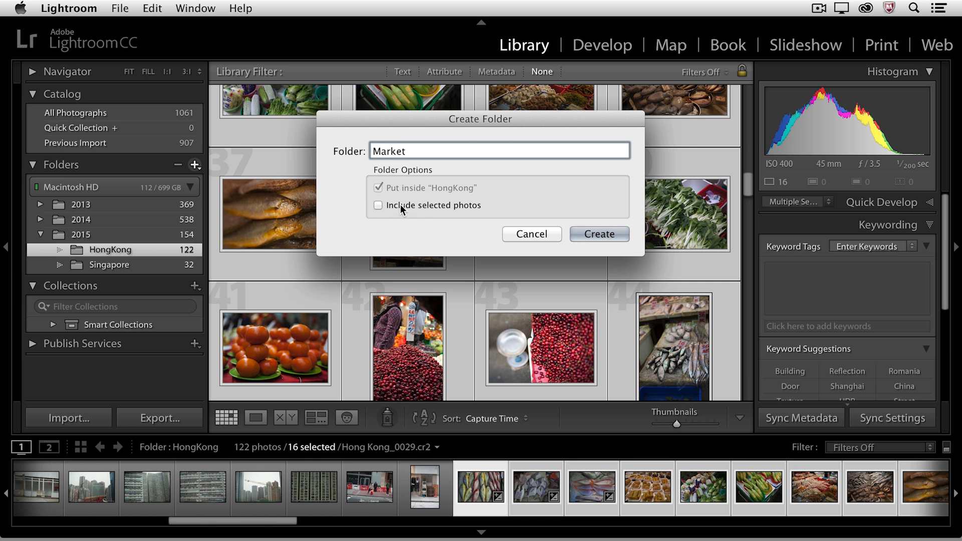
left_click(378, 205)
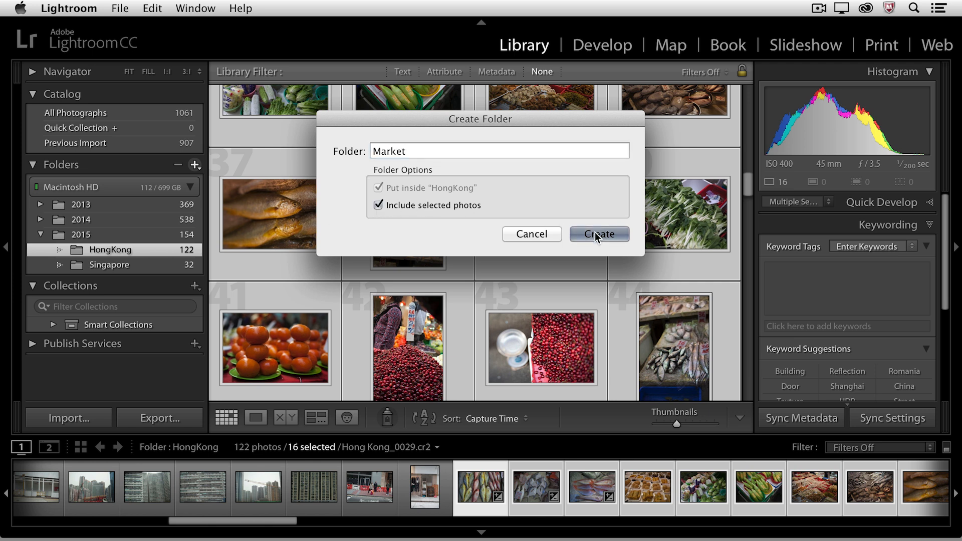
left_click(597, 233)
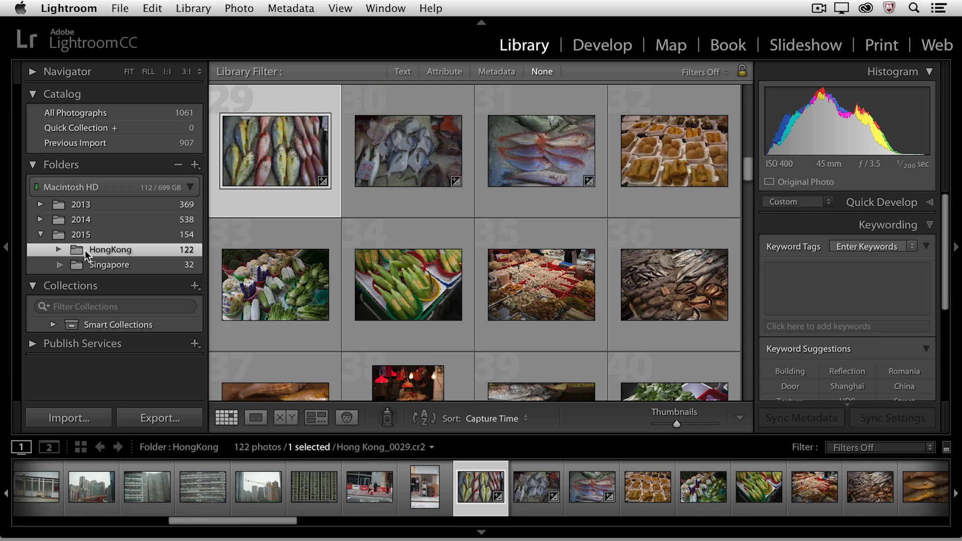
Step: Expand HongKong to show Market, then show the HongKong folder in Finder
left_click(60, 250)
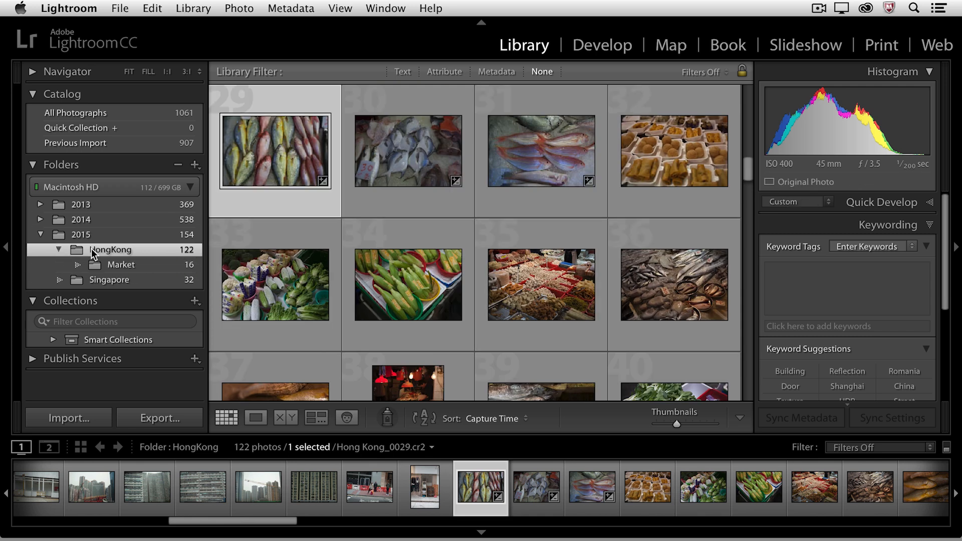
mouse_move(120, 254)
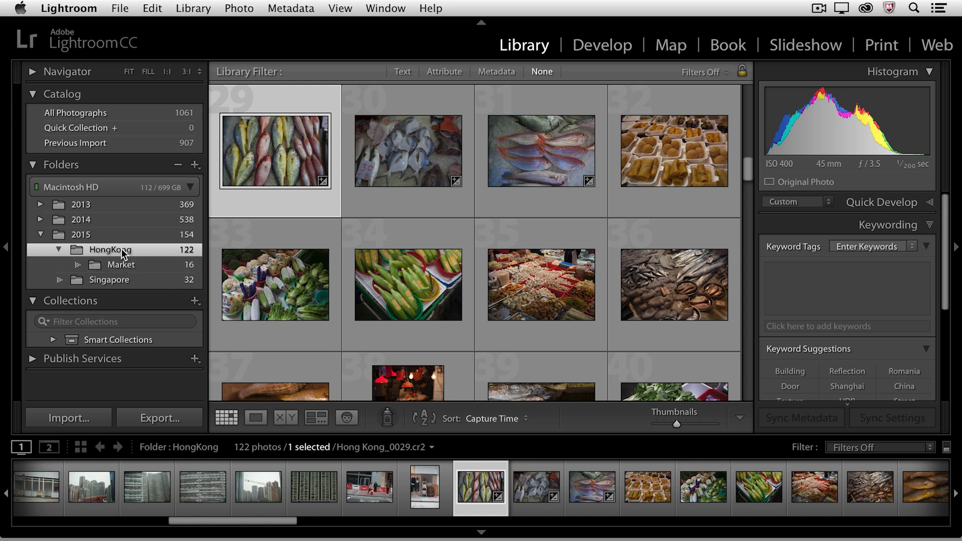
right_click(109, 249)
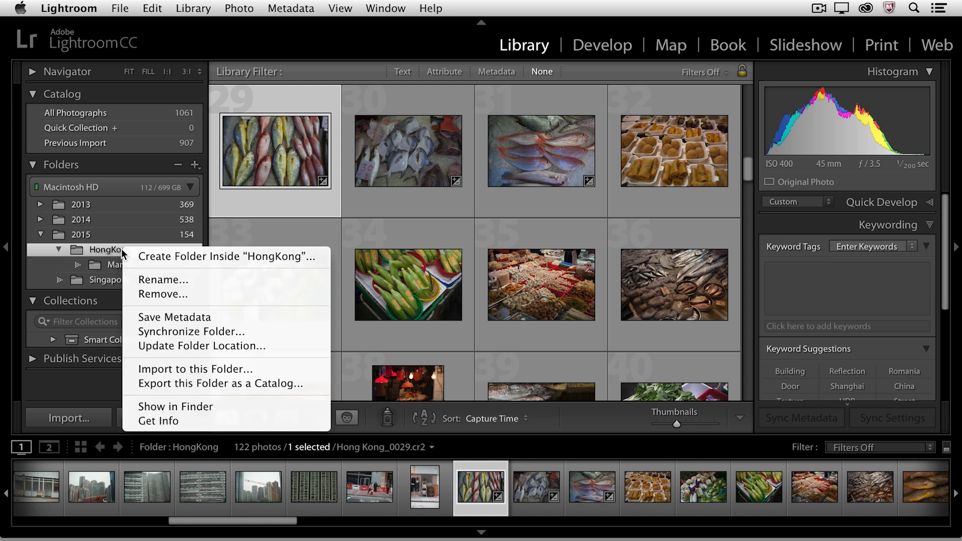
mouse_move(226, 257)
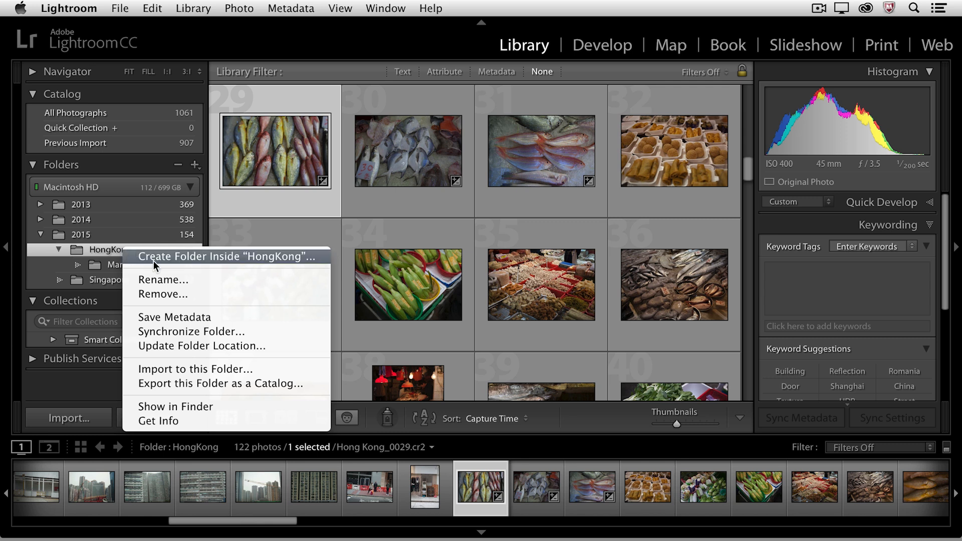
left_click(175, 406)
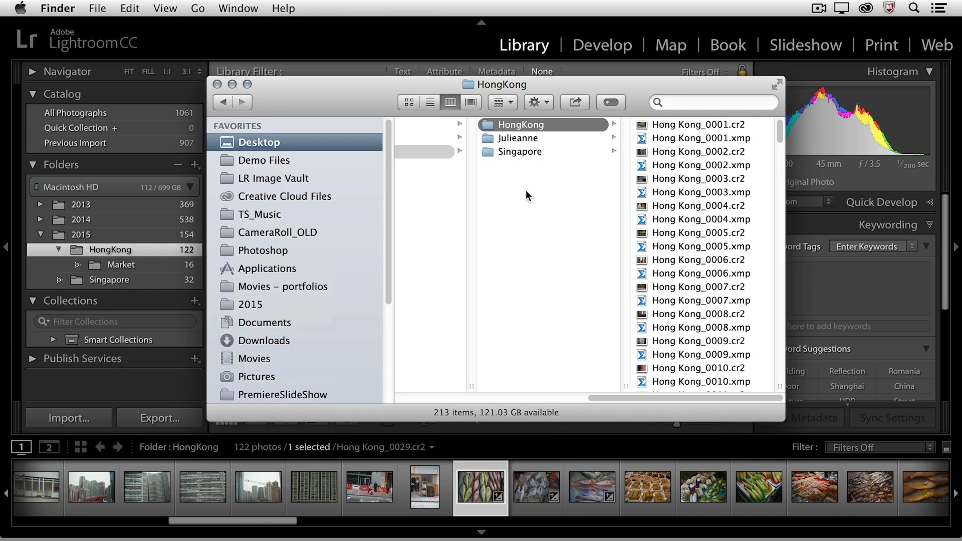
mouse_move(781, 133)
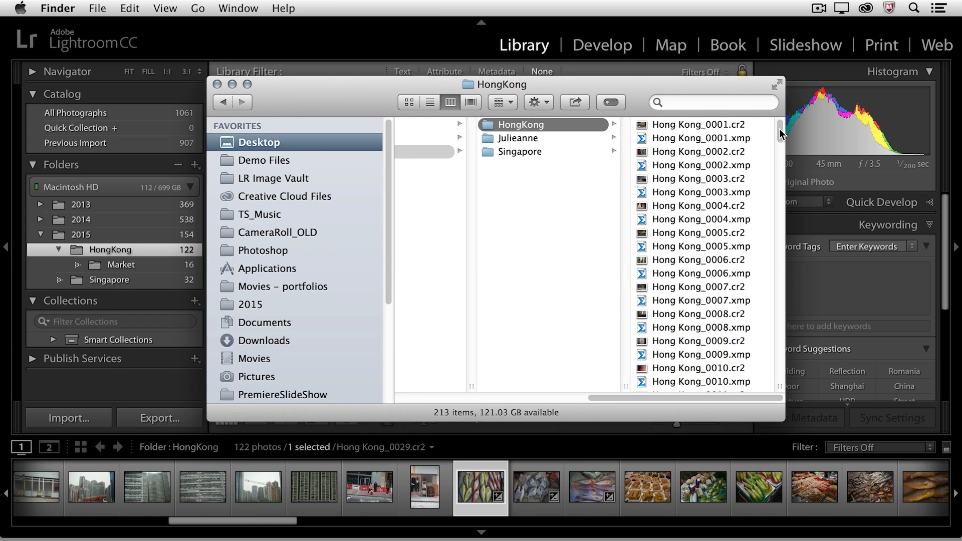
Step: Browse the HongKong files in Finder down to Hong Kong_0122 and return to Lightroom
scroll("down", 3)
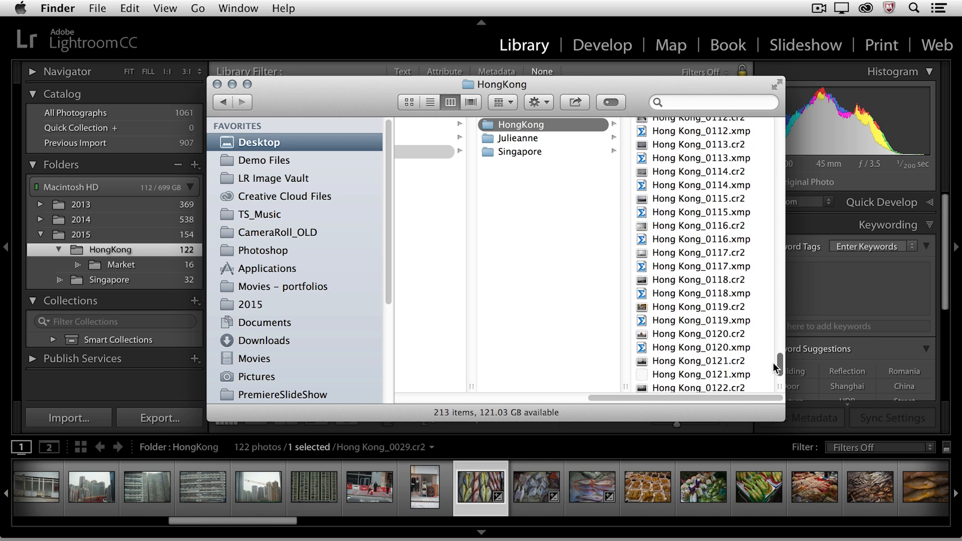
left_click(503, 385)
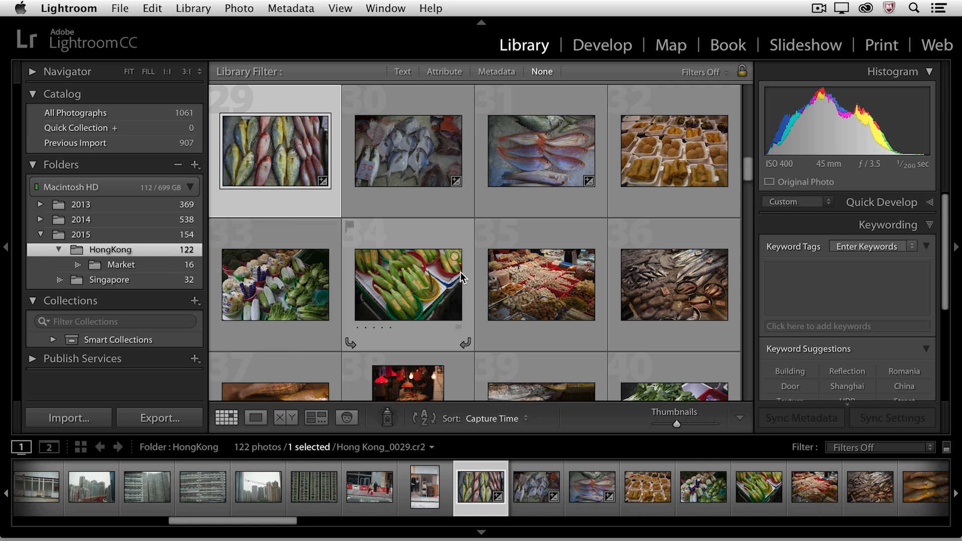
mouse_move(461, 278)
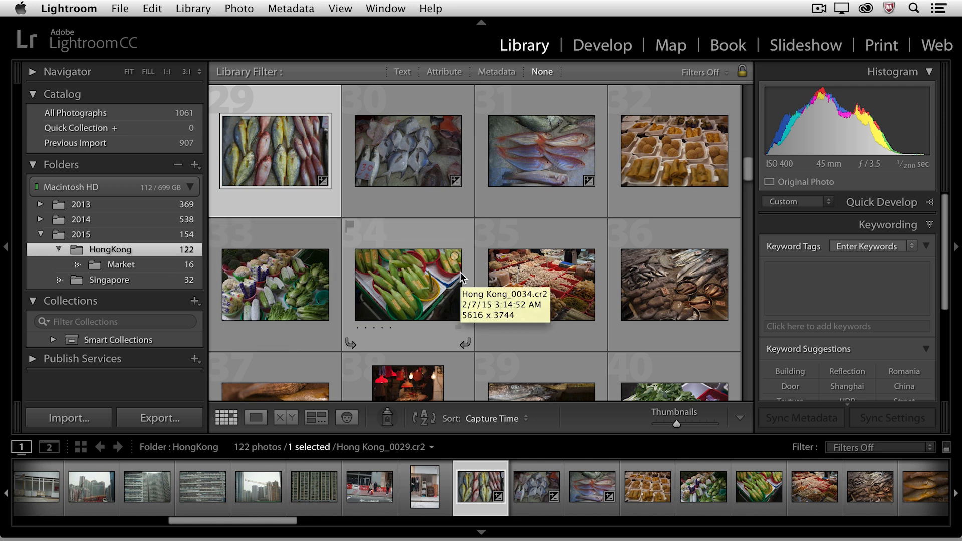
mouse_move(396, 249)
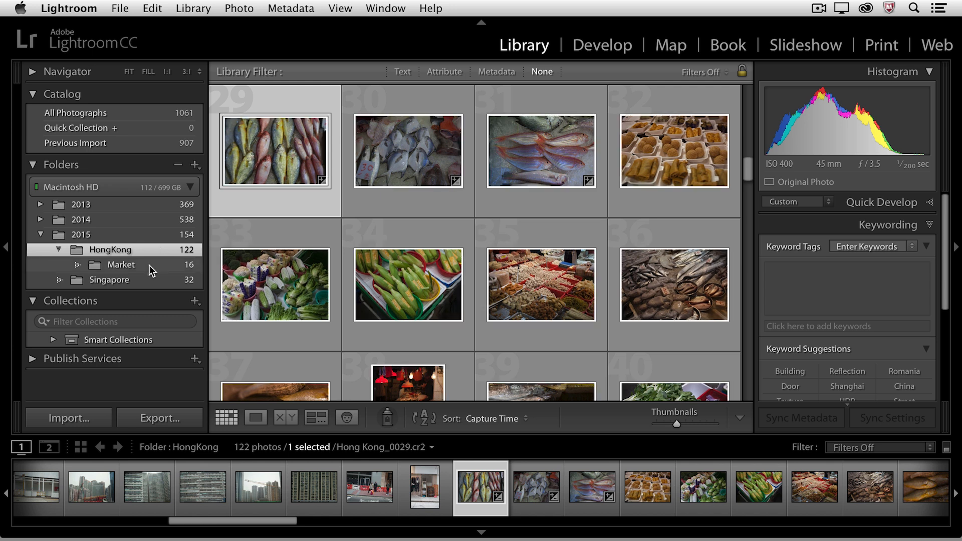
Step: Review the Market folder's 16 photos, then browse the HongKong folder's 122 photos
left_click(122, 265)
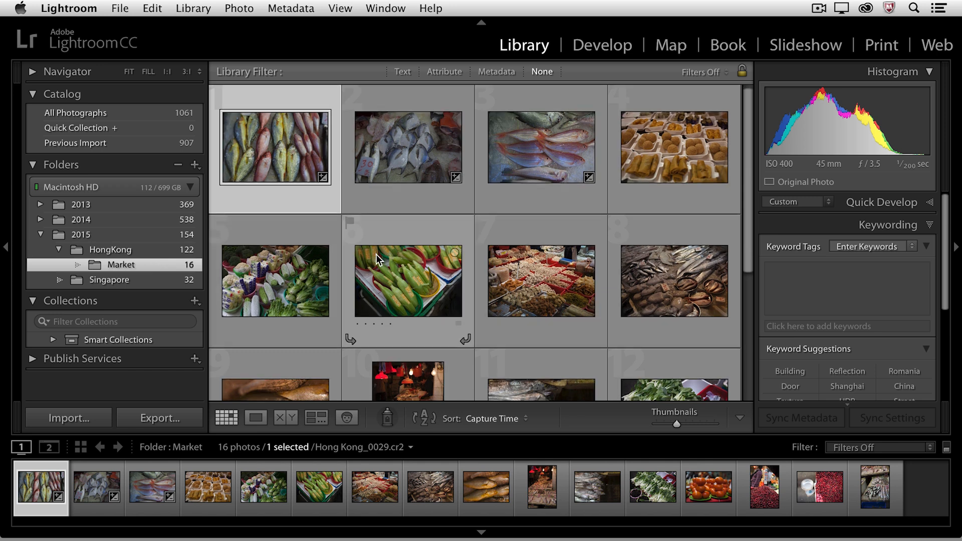
scroll("down", 3)
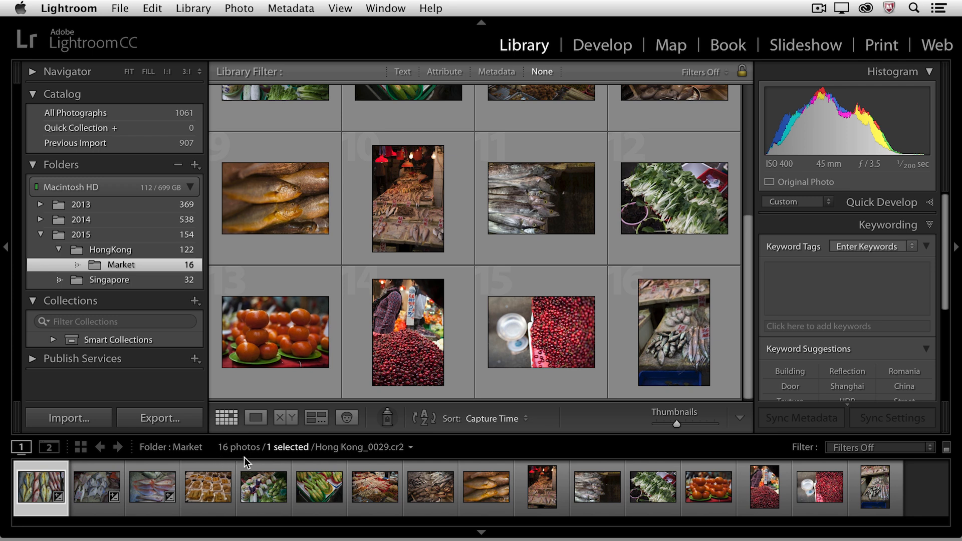
mouse_move(169, 252)
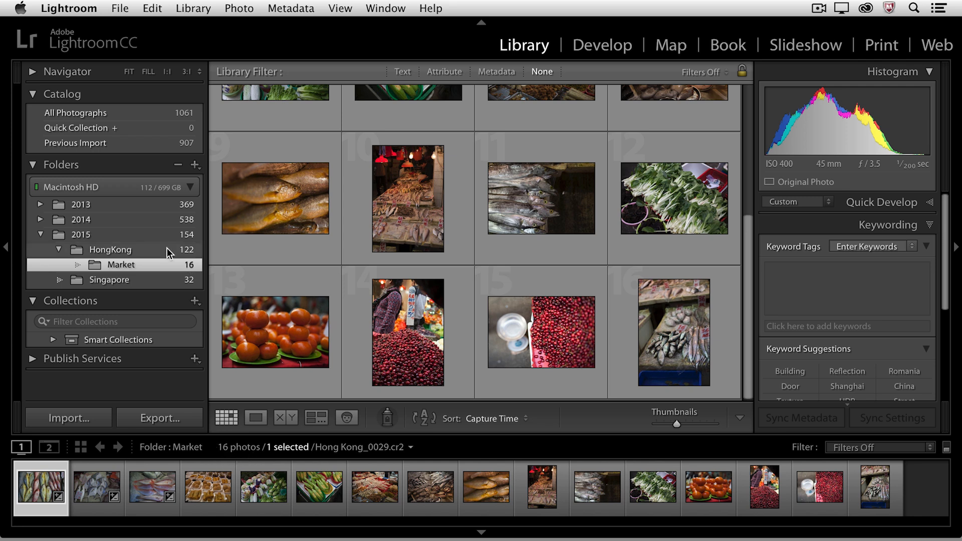
left_click(110, 250)
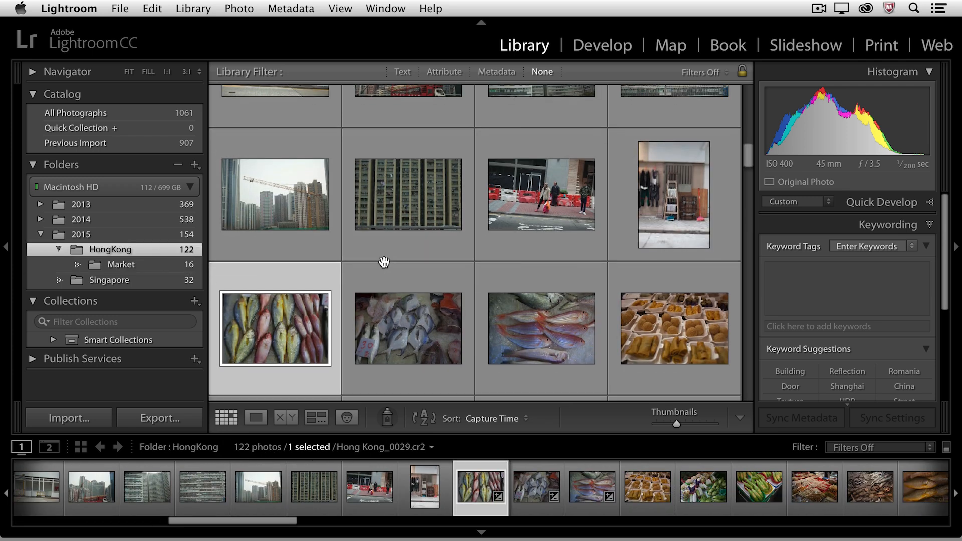
scroll("down", 3)
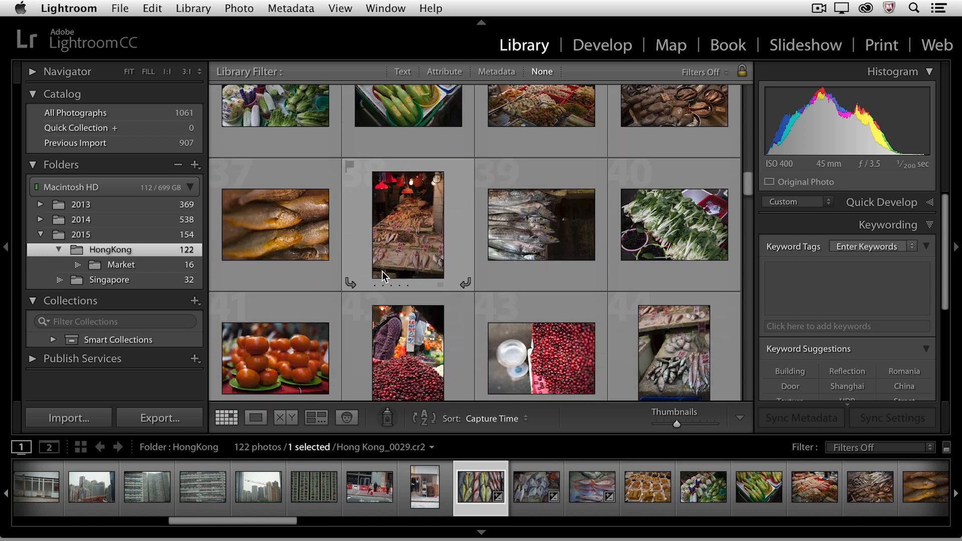
scroll("down", 3)
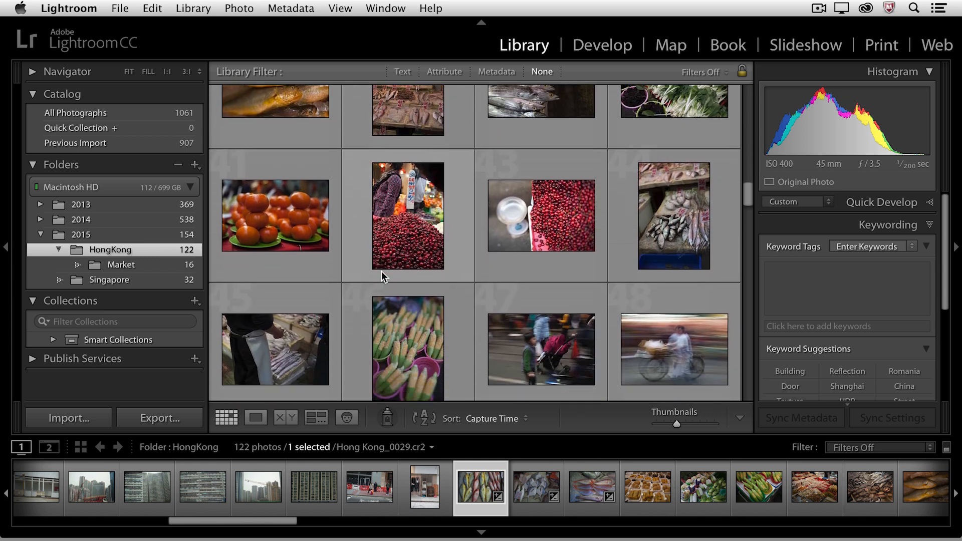
mouse_move(196, 165)
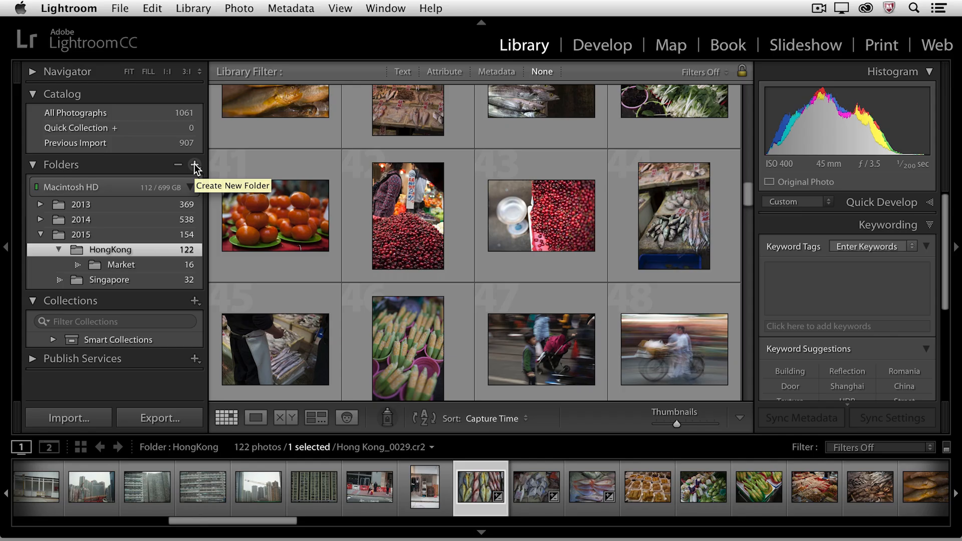
Step: Turn off Show Photos in Subfolders so HongKong counts only its own 106 photos
left_click(196, 166)
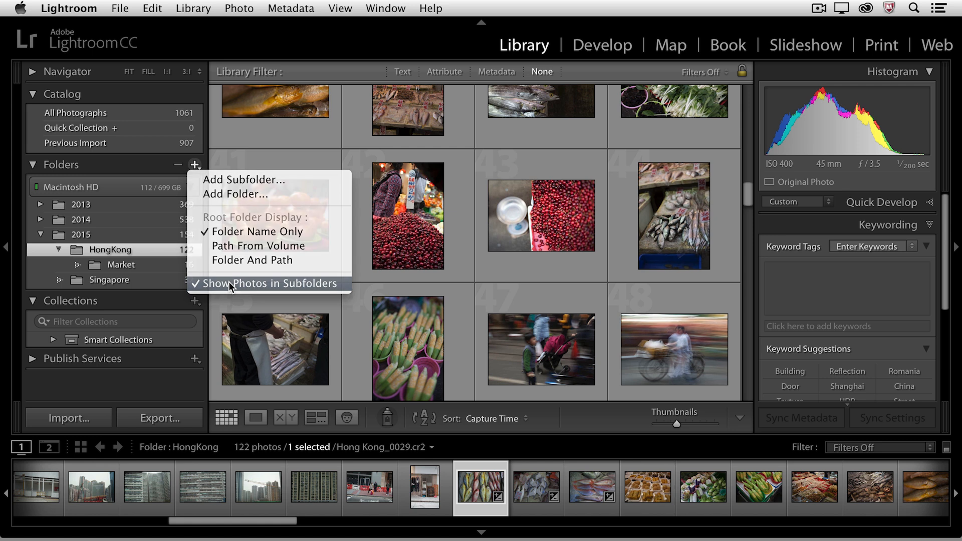
left_click(268, 283)
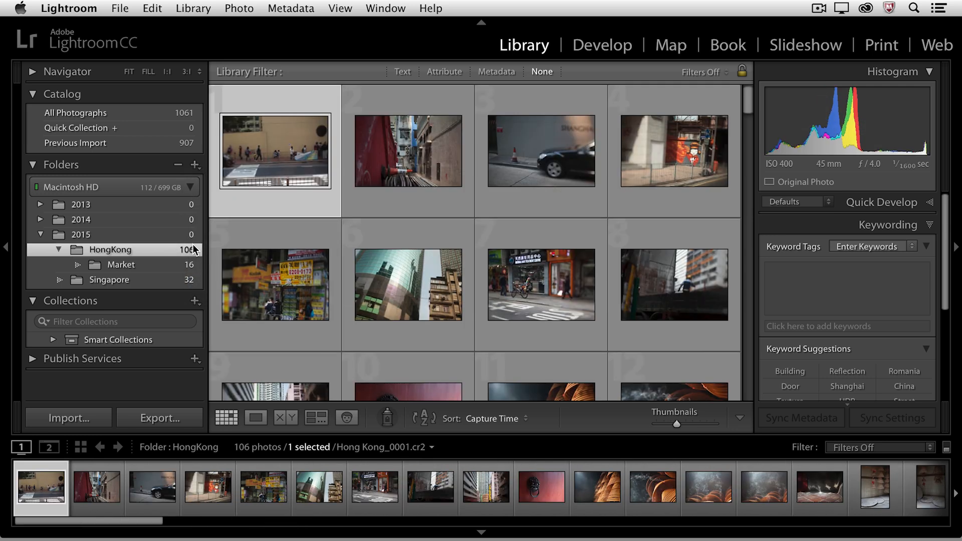
mouse_move(207, 260)
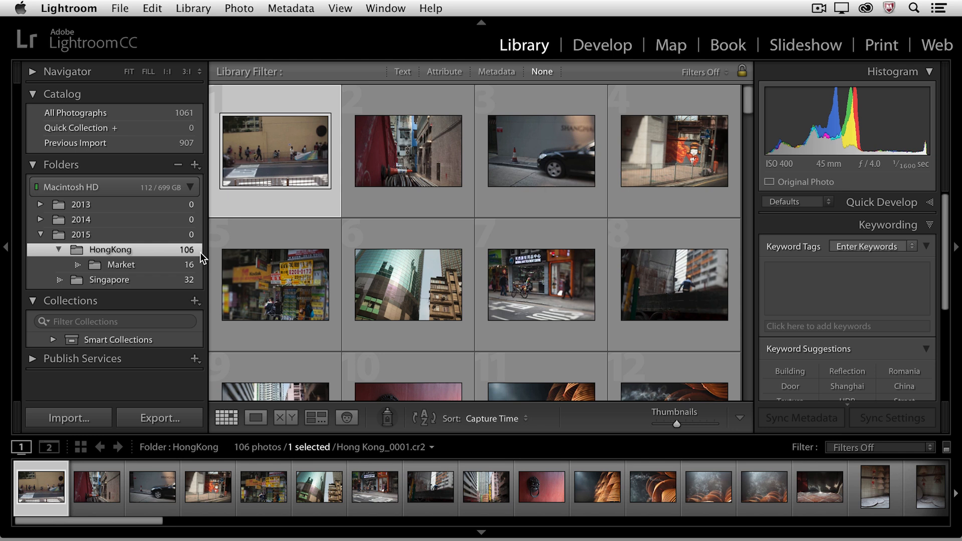
mouse_move(181, 266)
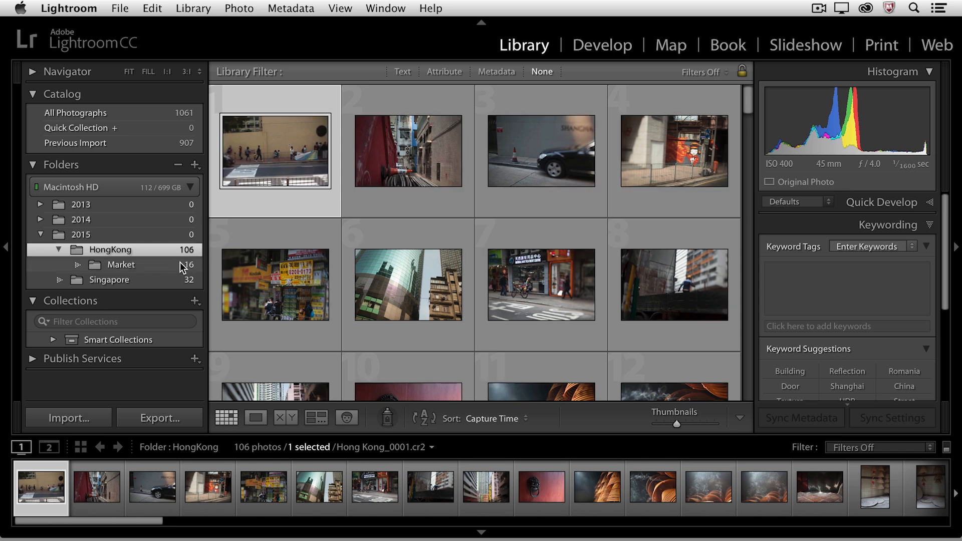
mouse_move(368, 247)
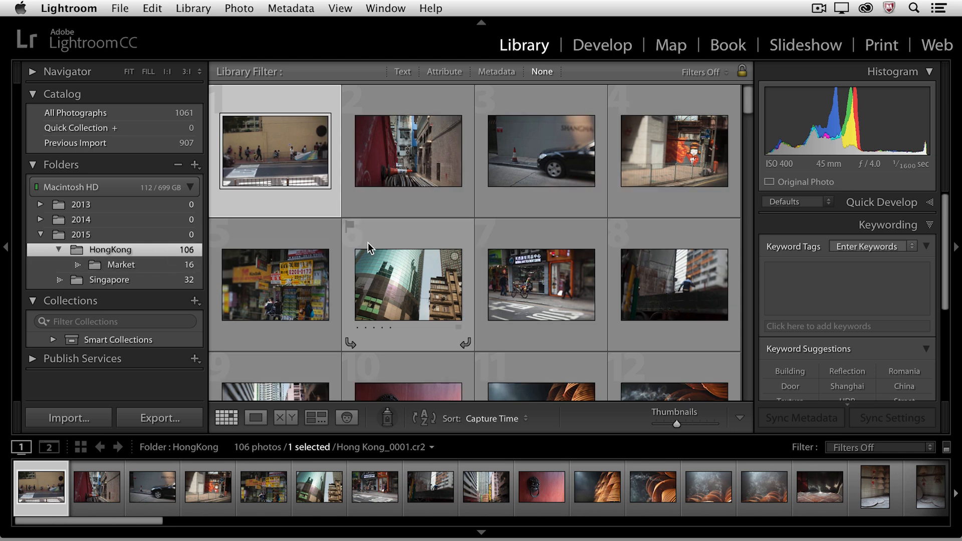
scroll("down", 3)
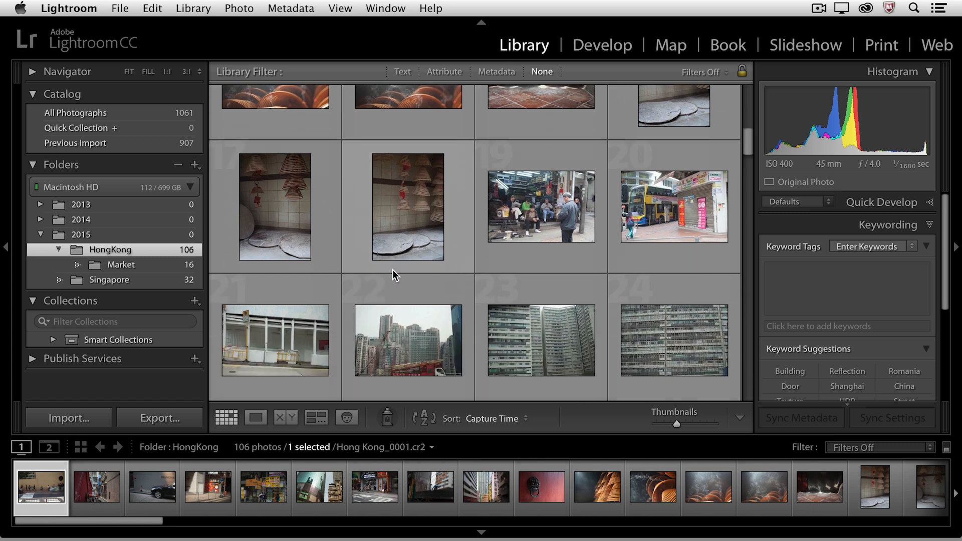
scroll("down", 3)
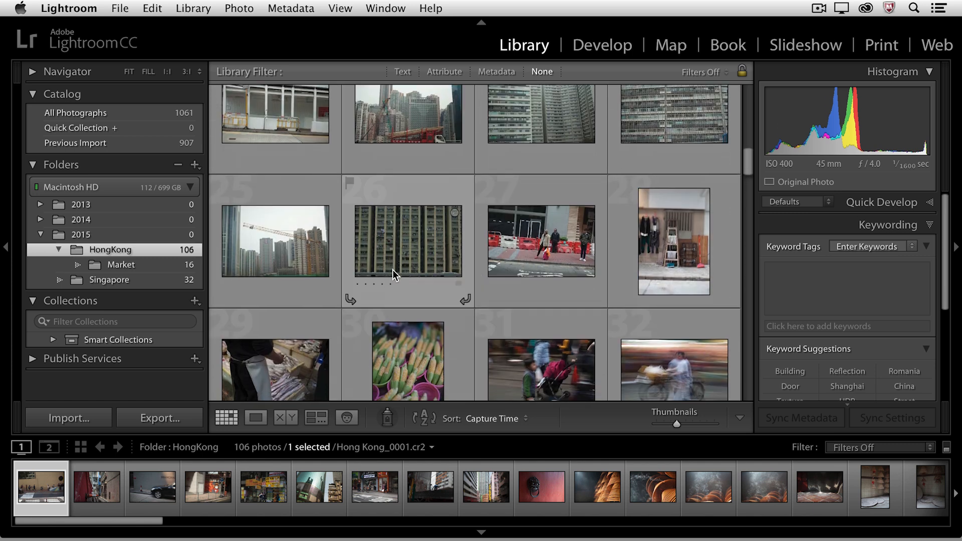
scroll("down", 3)
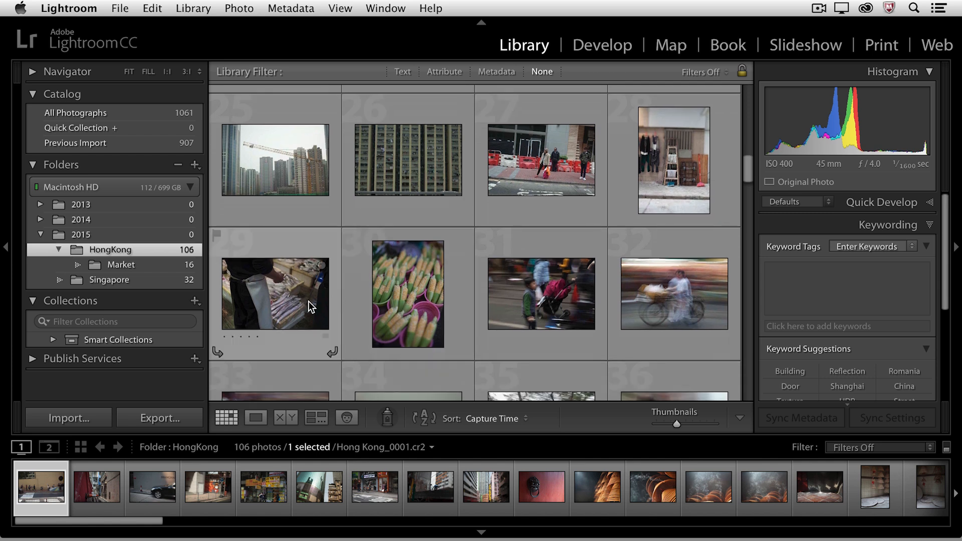
Step: Move Hong Kong_0045 and its neighbour into Market, confirming the move on disk
left_click(407, 295)
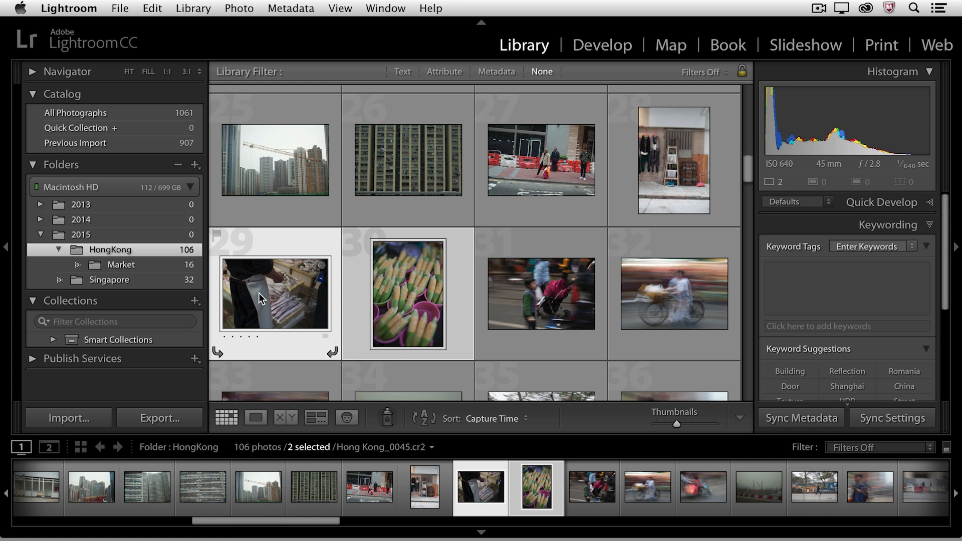
mouse_move(275, 293)
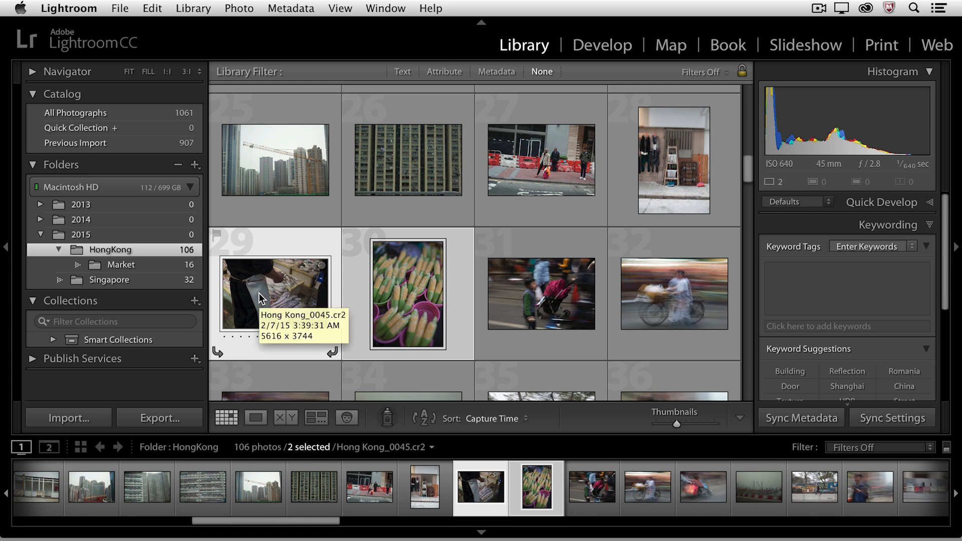
mouse_move(269, 301)
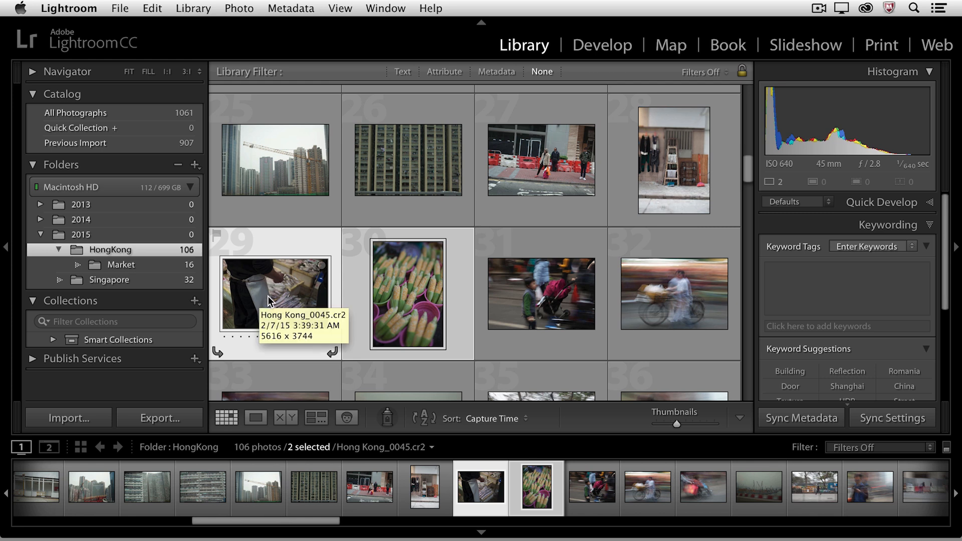
mouse_move(265, 289)
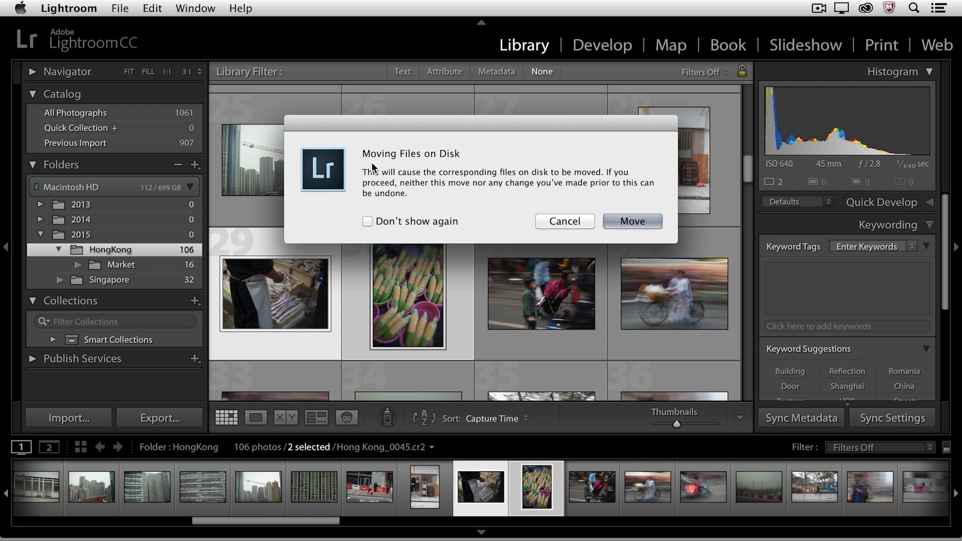
mouse_move(451, 166)
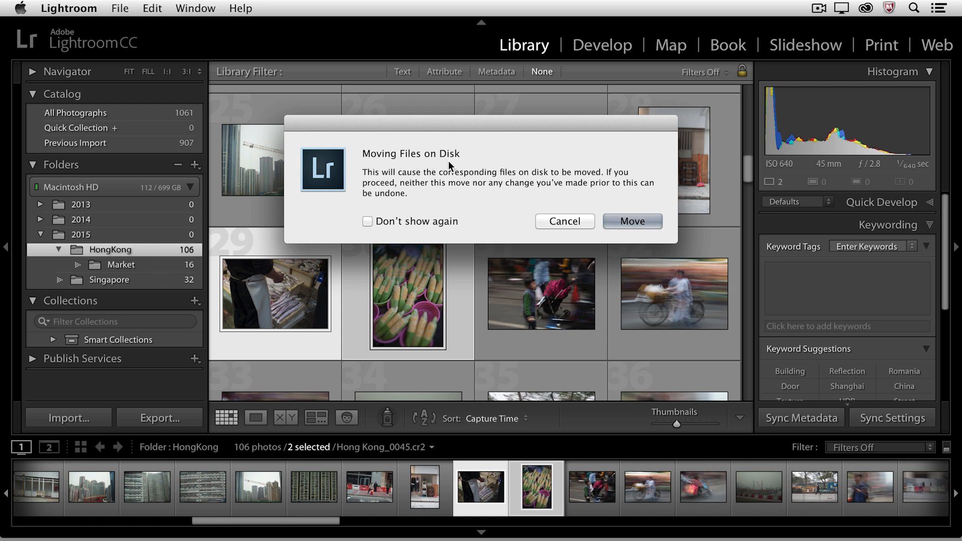
left_click(633, 221)
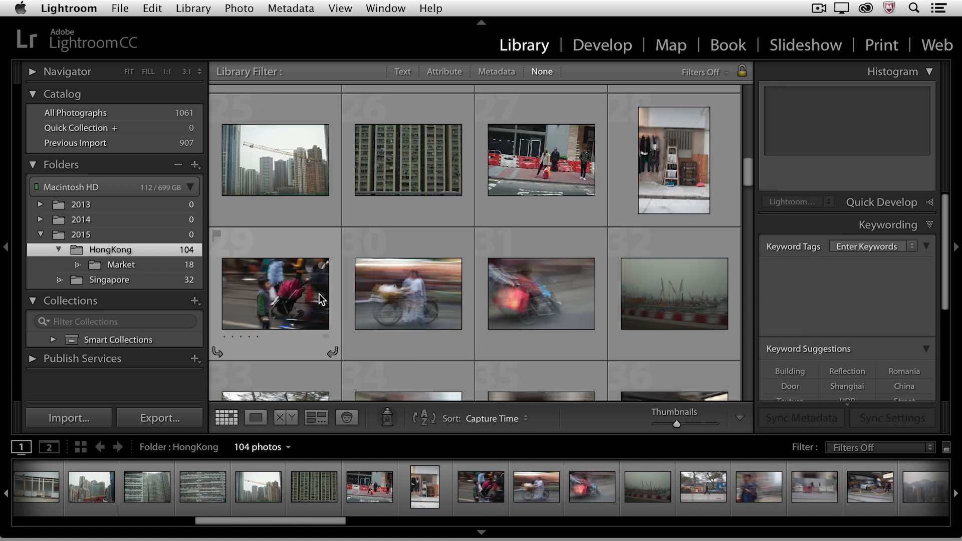
Step: Review the Market subfolder's 18 photos including the two newly moved shots
scroll("down", 3)
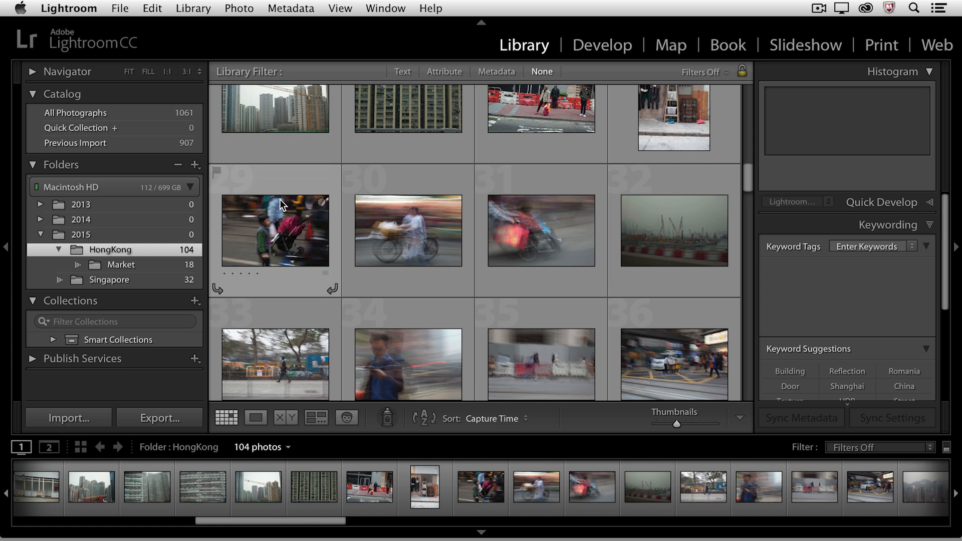
mouse_move(451, 240)
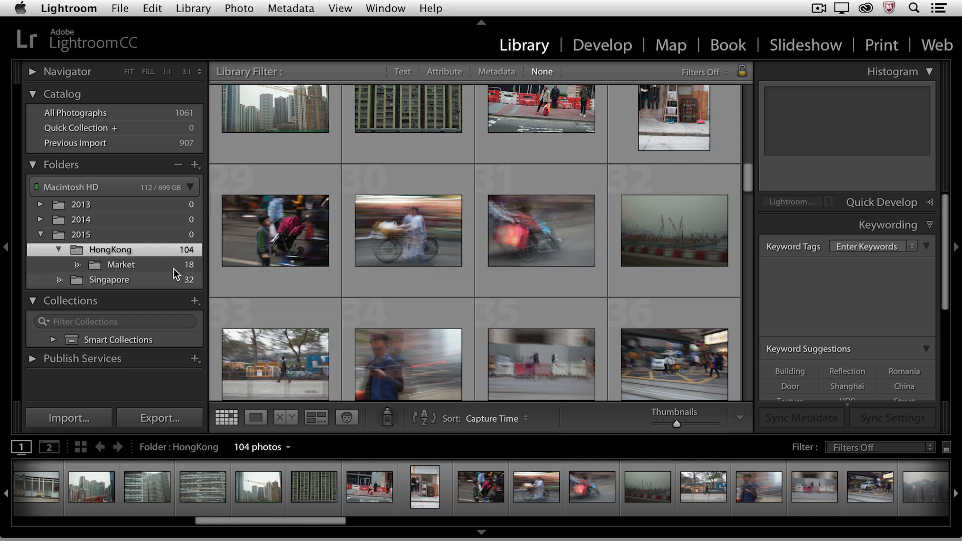
left_click(119, 265)
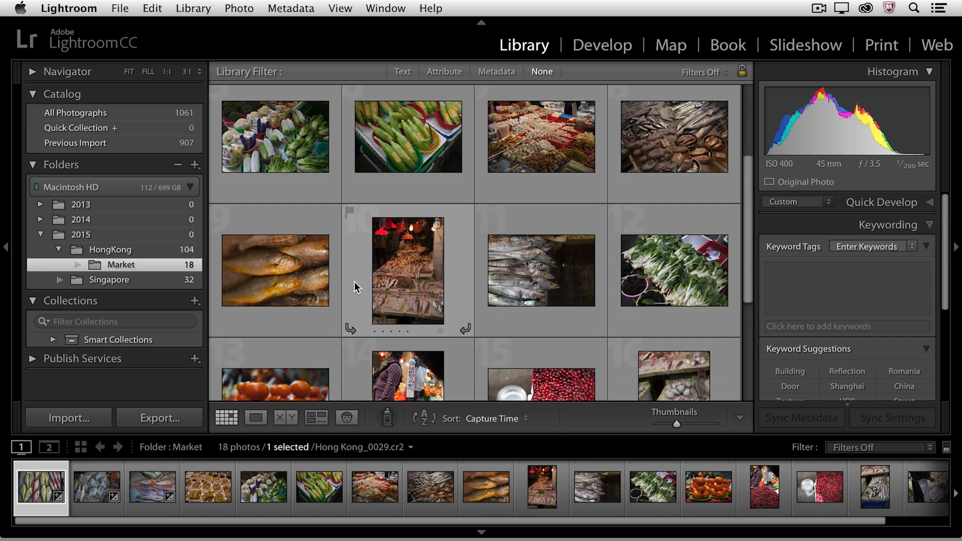
scroll("down", 3)
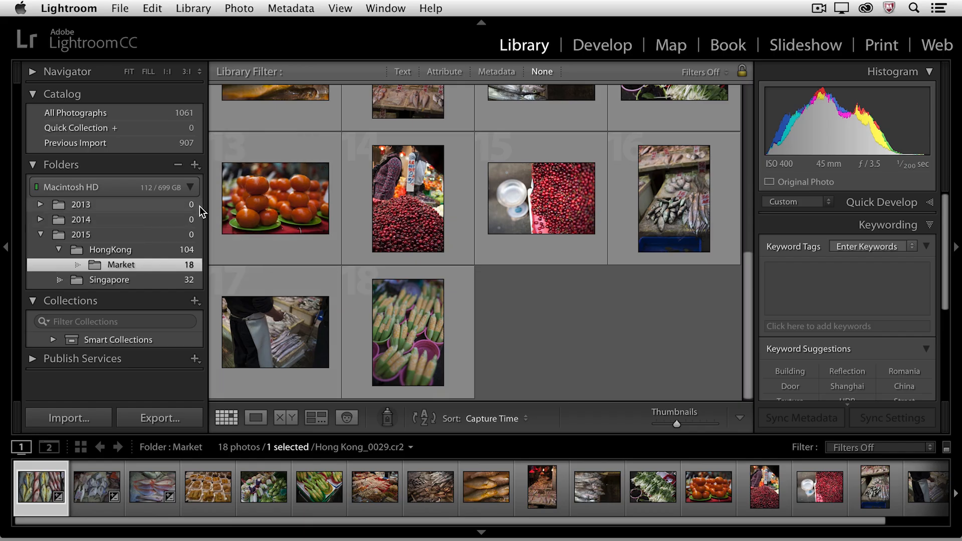
mouse_move(204, 211)
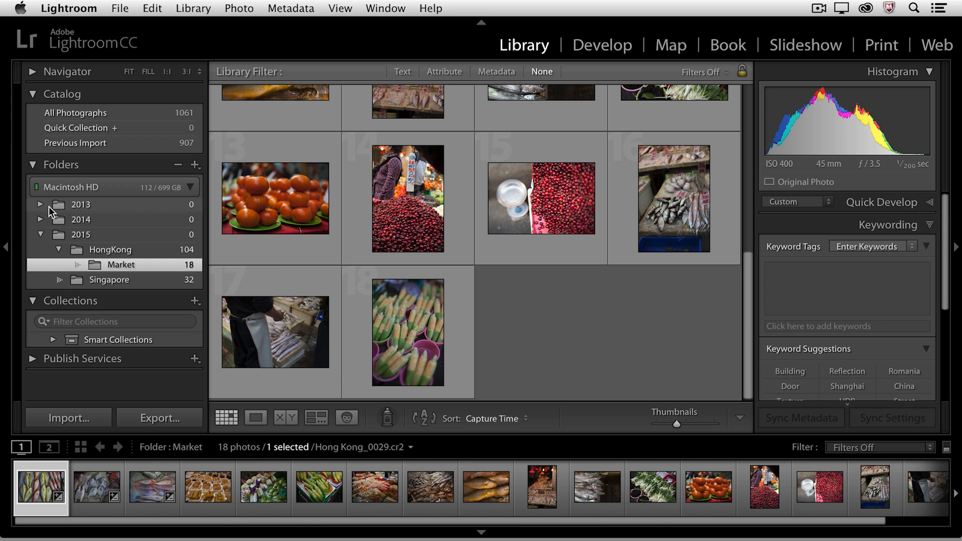
Step: Expand the 2013 and 2014 folders, then re-enable Show Photos in Subfolders for parent counts
left_click(40, 204)
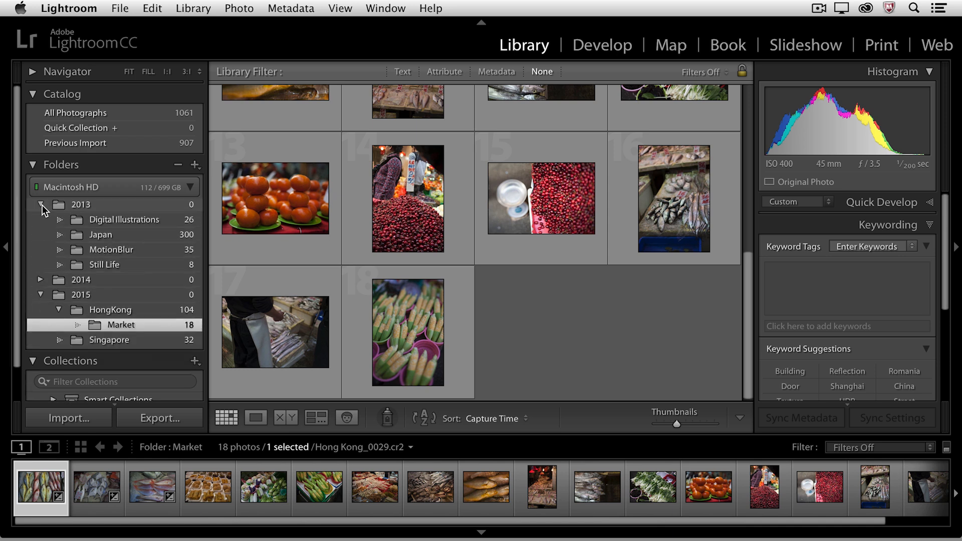
left_click(40, 205)
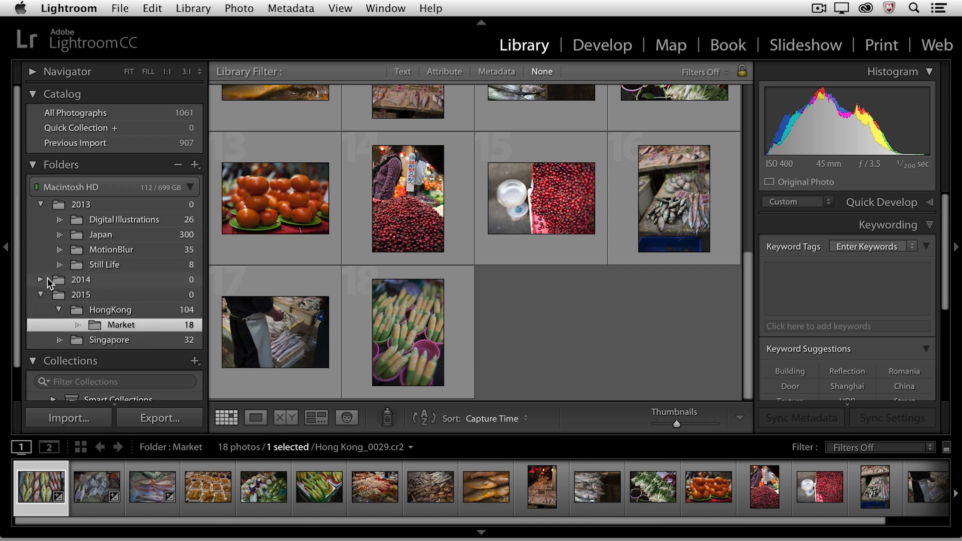
left_click(40, 279)
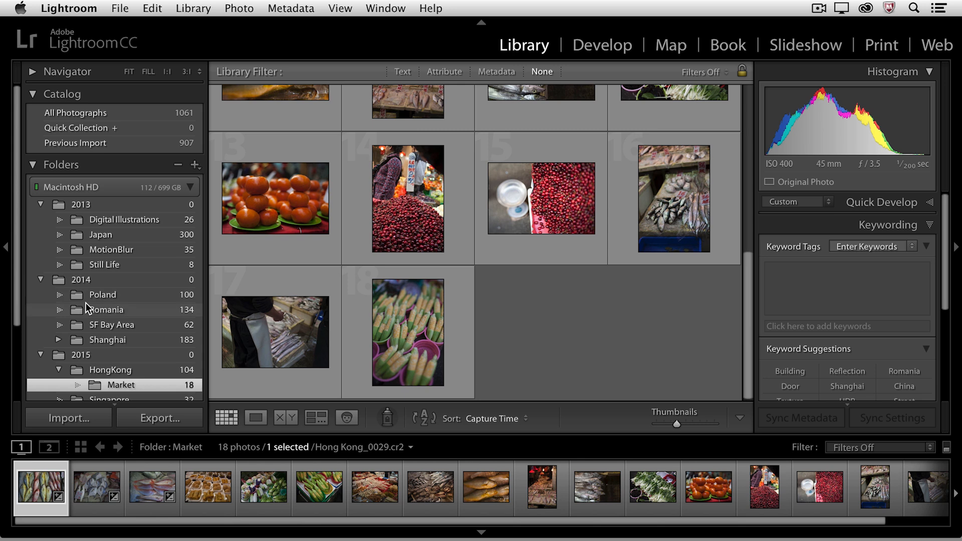
mouse_move(193, 300)
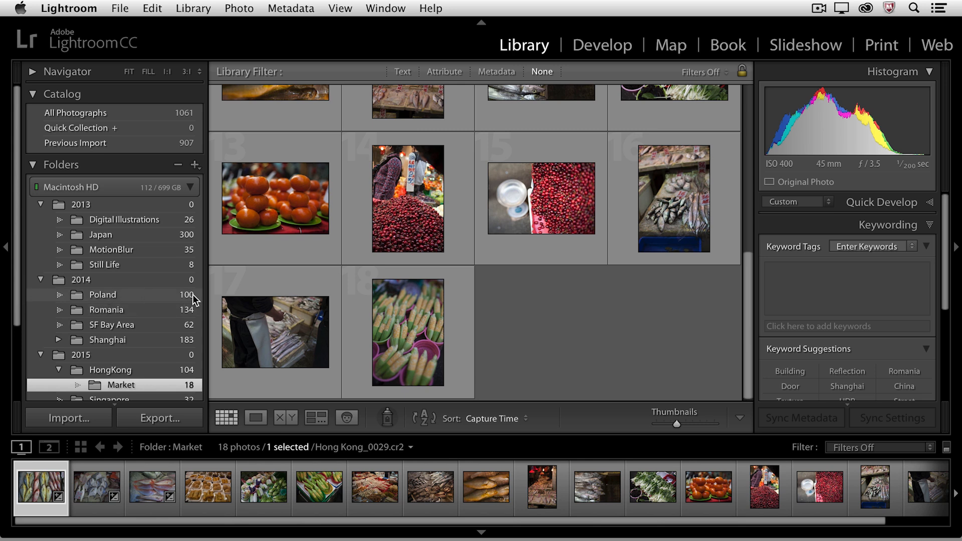
mouse_move(136, 300)
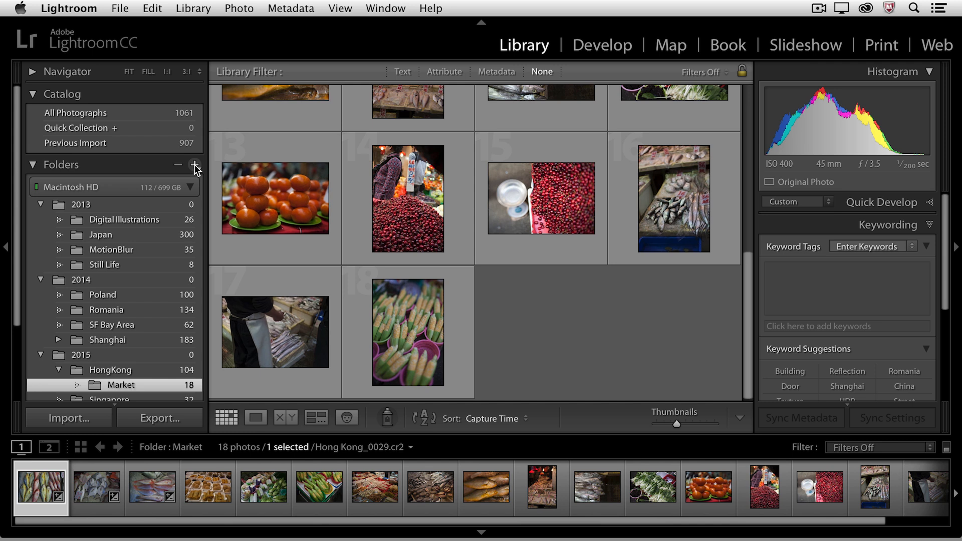
left_click(196, 165)
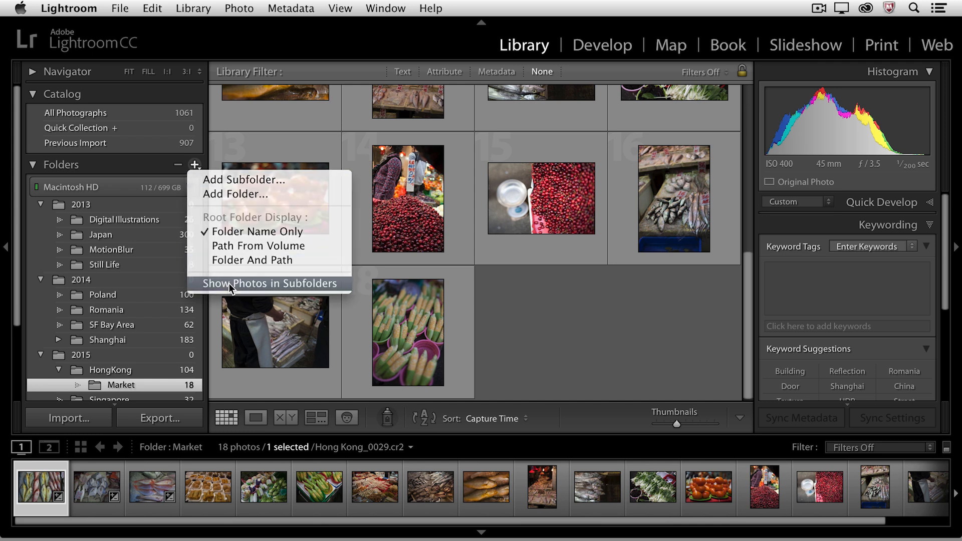
left_click(268, 283)
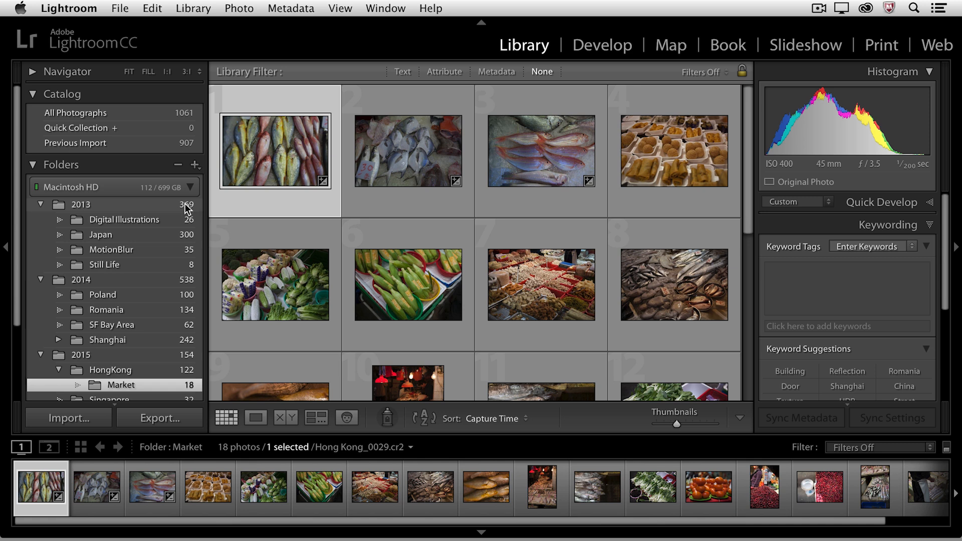
mouse_move(164, 230)
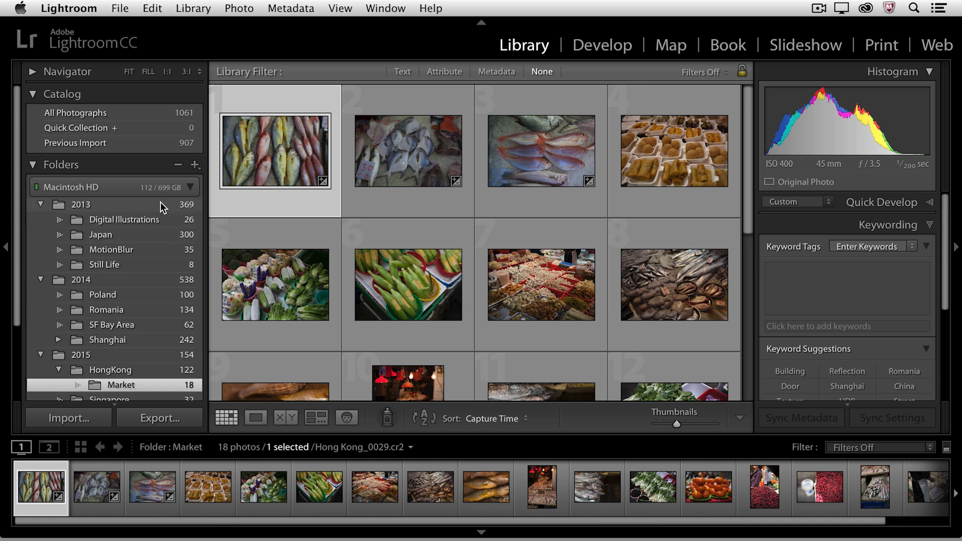
mouse_move(93, 217)
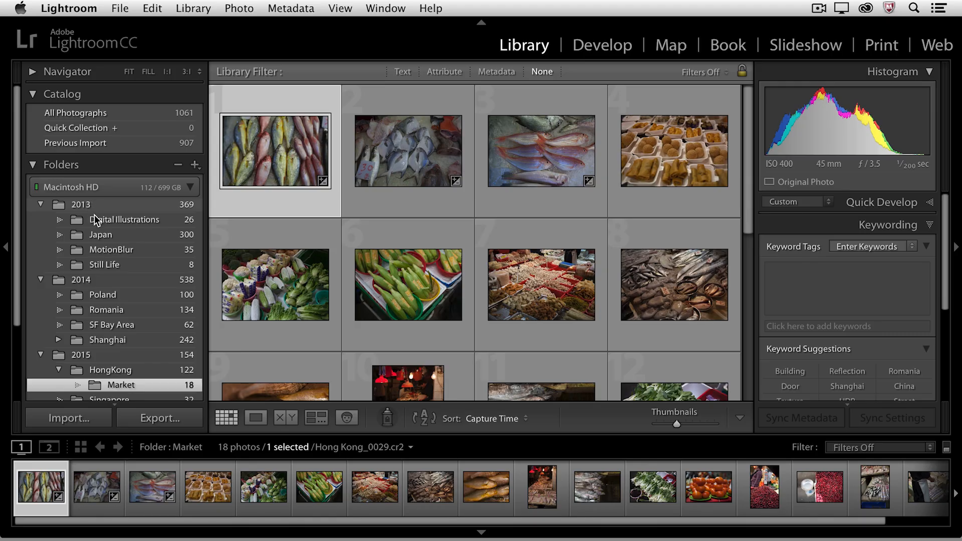
mouse_move(102, 357)
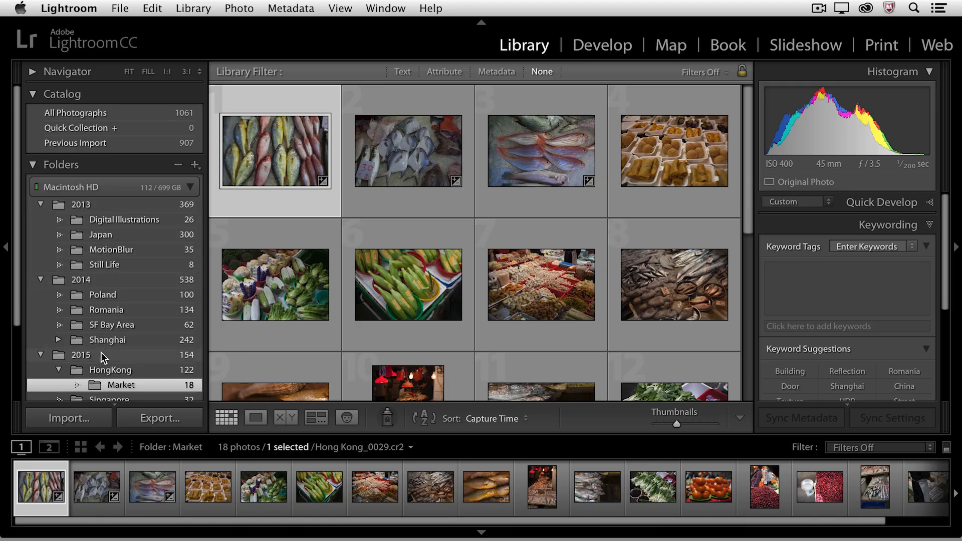
mouse_move(104, 207)
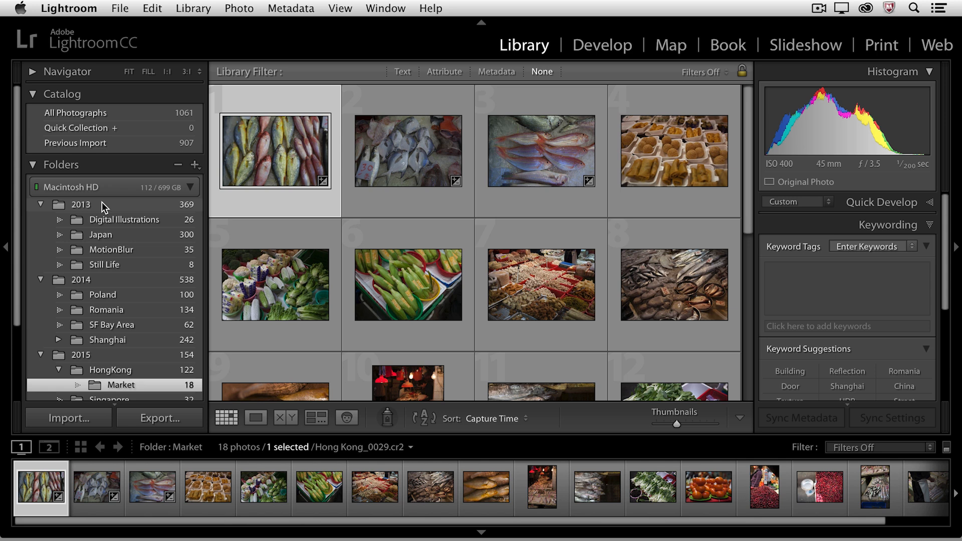
Step: Show the ImageVault parent folder above the year folders and view all its 1061 photos
right_click(80, 205)
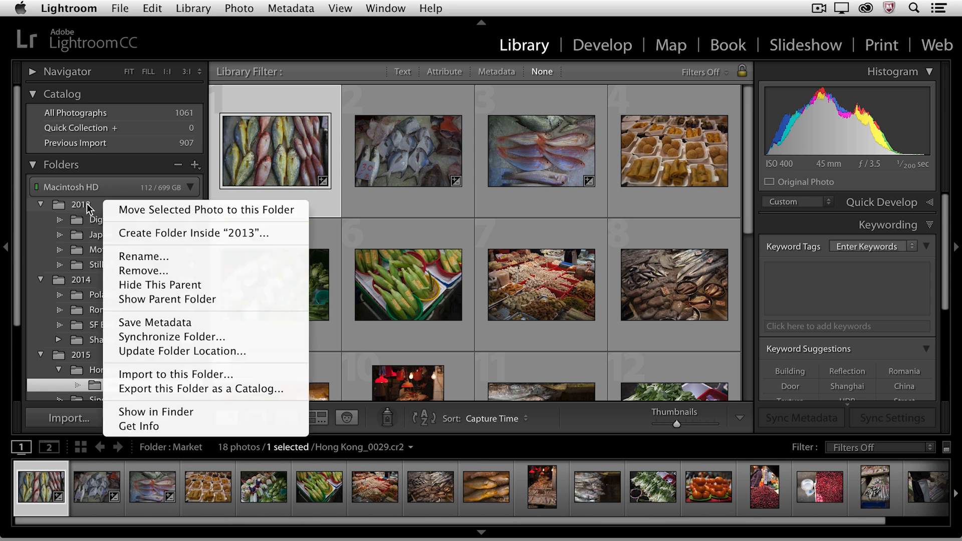
mouse_move(160, 285)
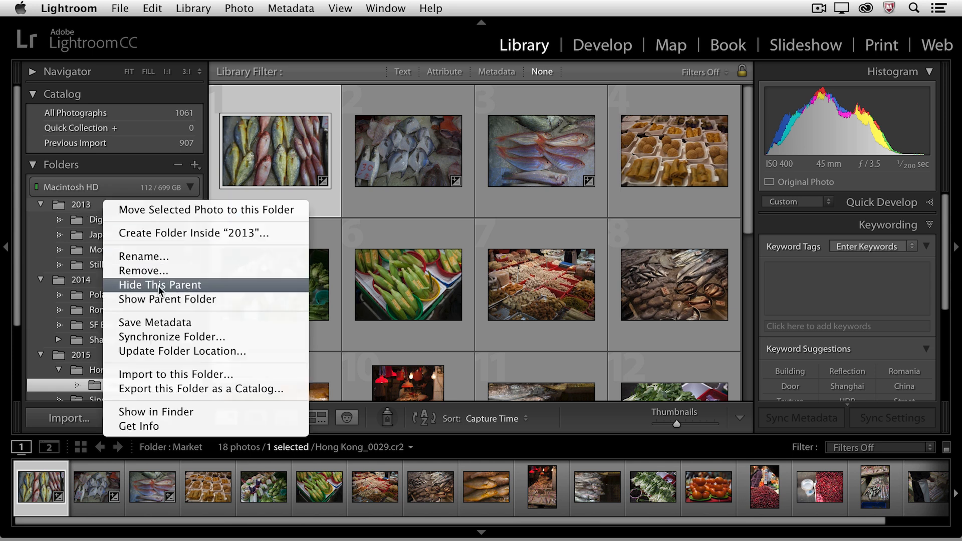
left_click(167, 299)
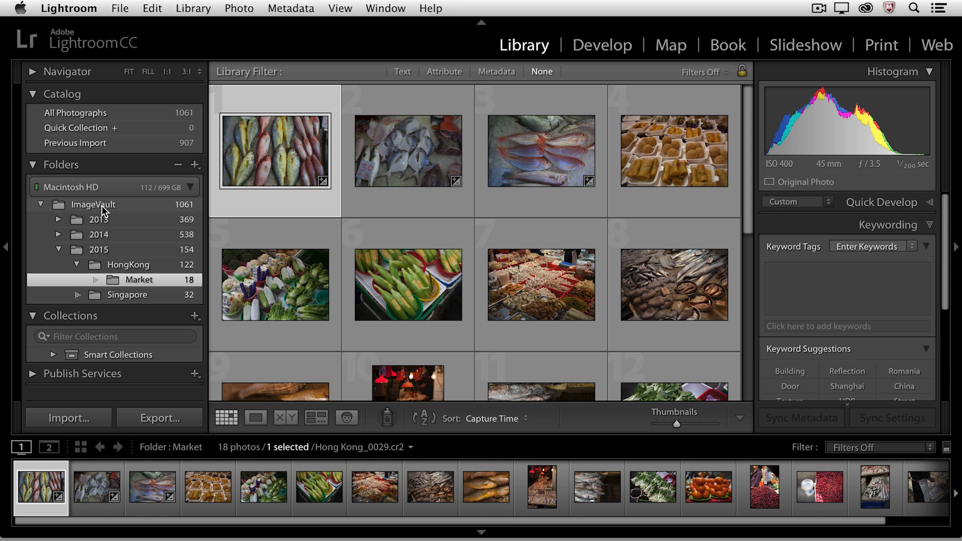
mouse_move(111, 242)
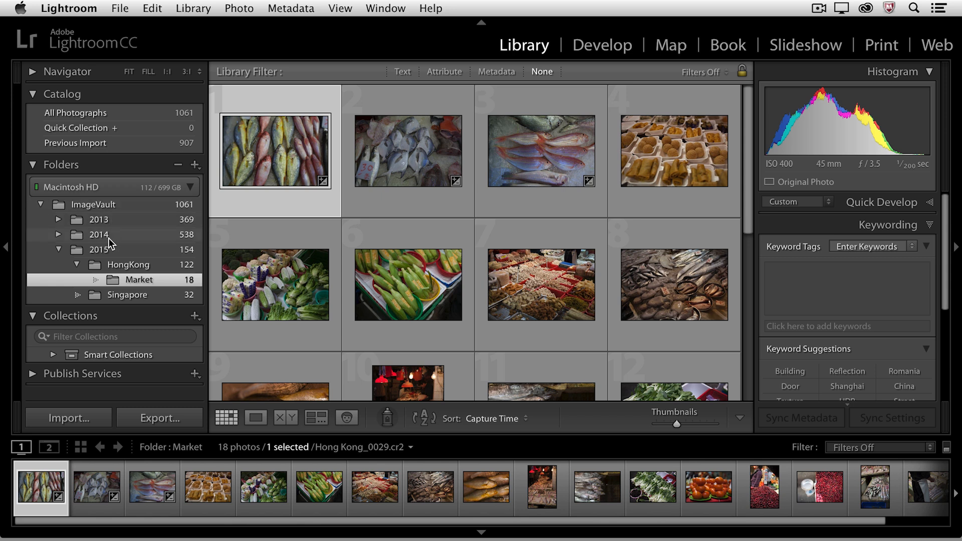
left_click(94, 204)
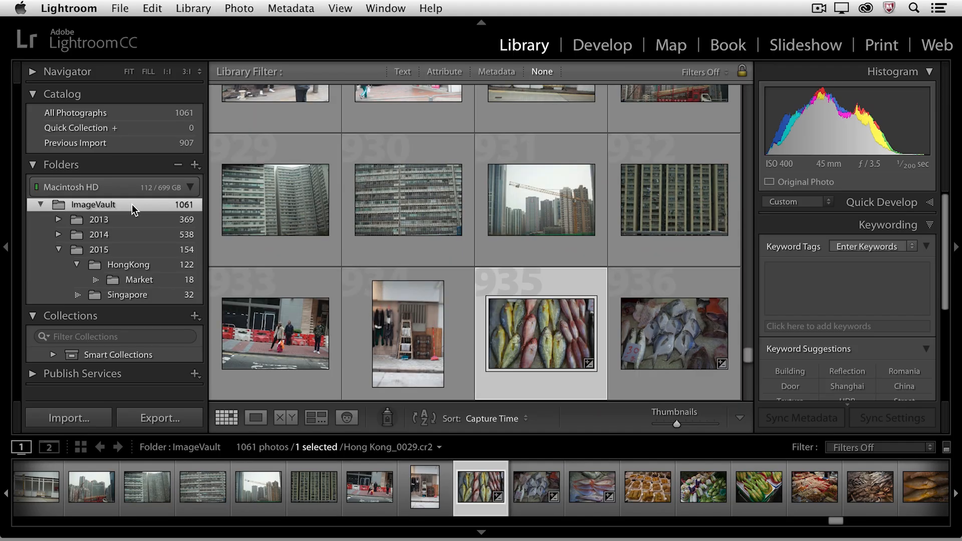
Step: Hide the ImageVault parent so 2013, 2014 and 2015 sit directly under the drive
right_click(94, 204)
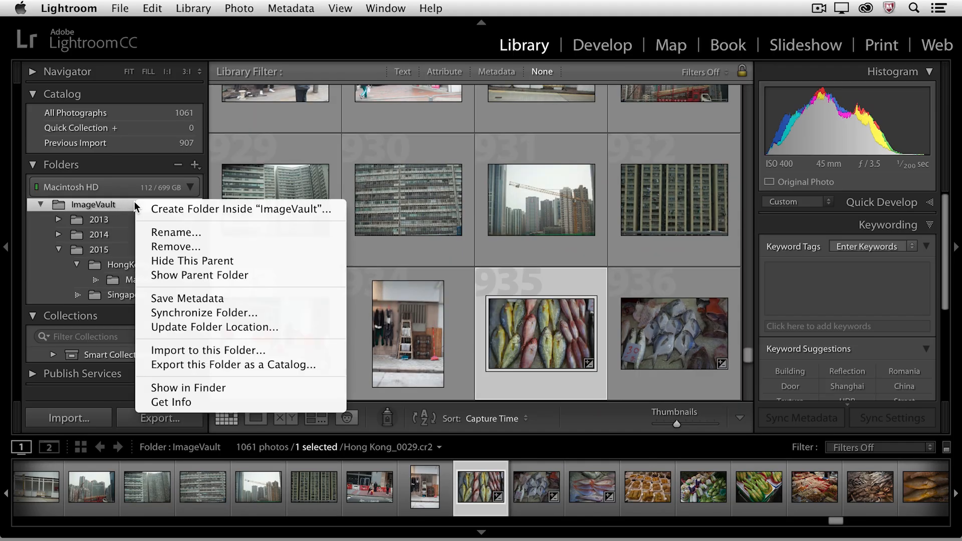
mouse_move(191, 261)
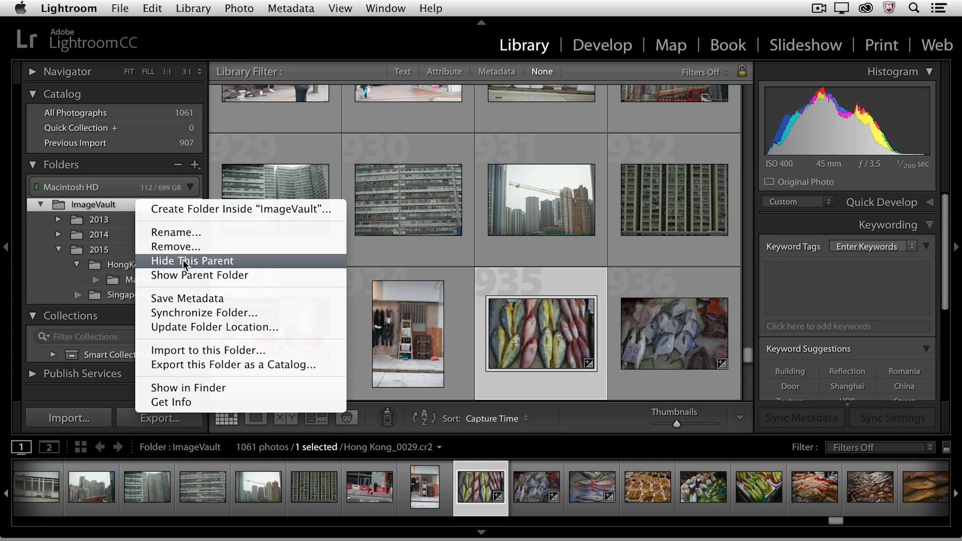
left_click(192, 260)
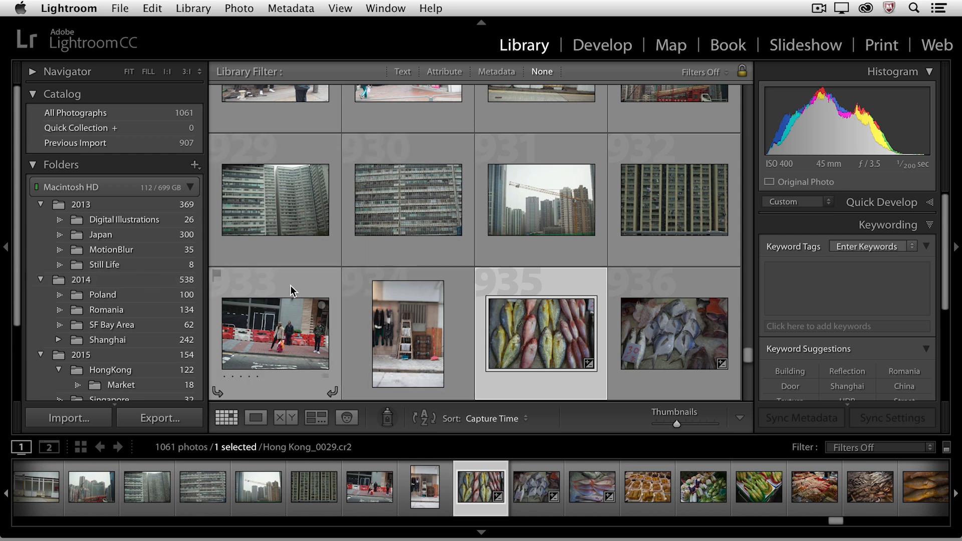
mouse_move(300, 303)
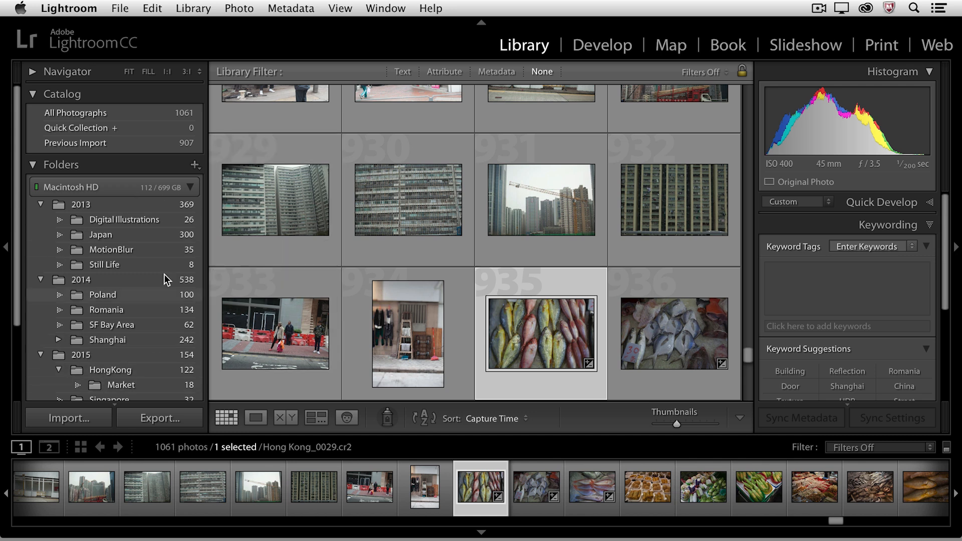
Step: Start adding a folder to the catalog and browse to the OX external drive
left_click(196, 167)
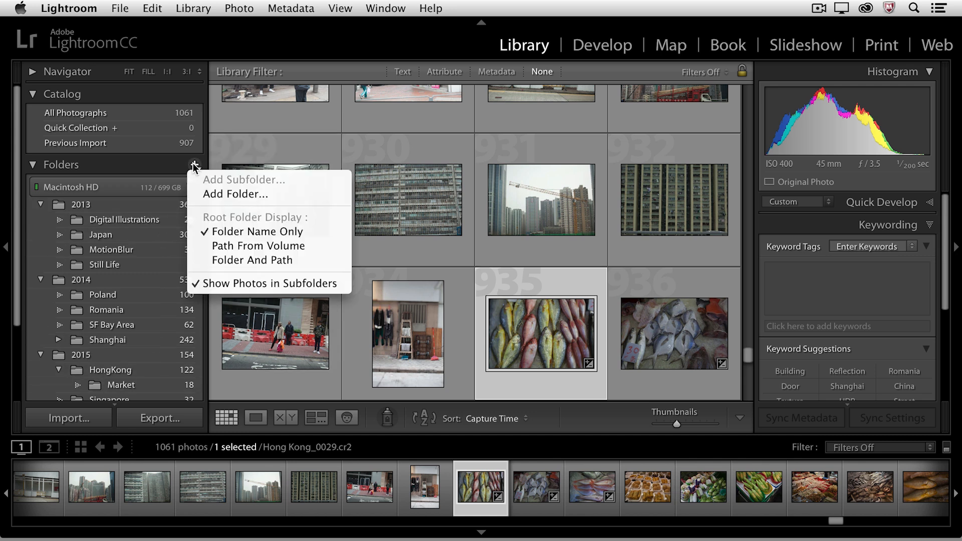
mouse_move(280, 197)
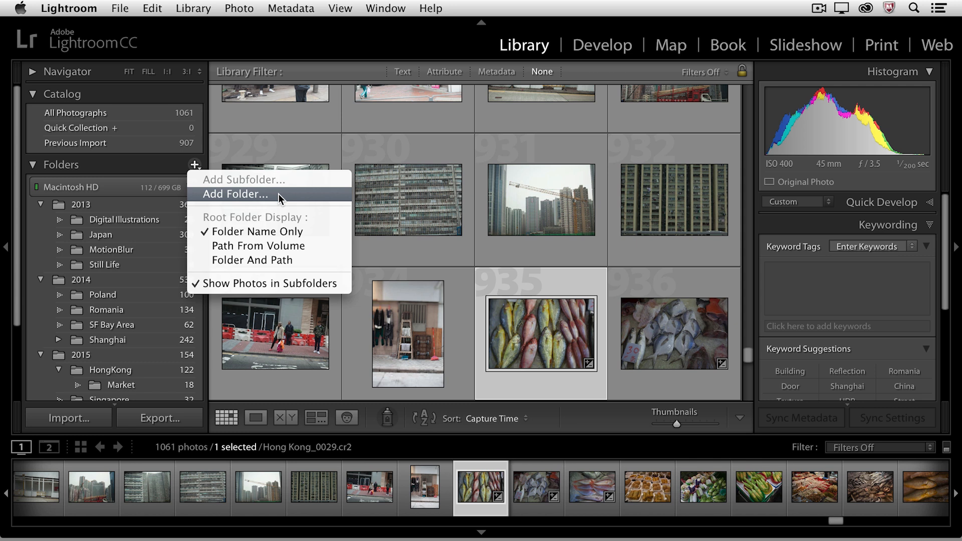
left_click(234, 193)
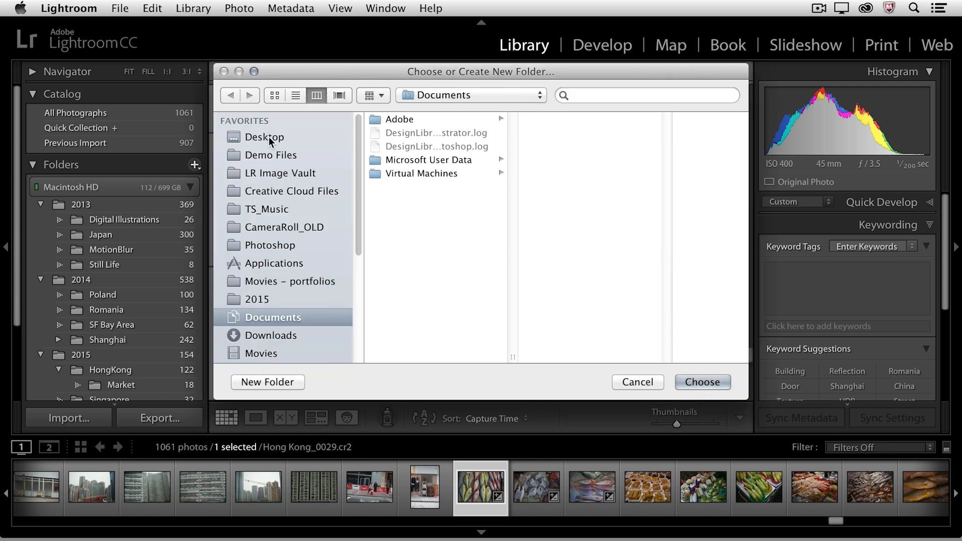
left_click(265, 137)
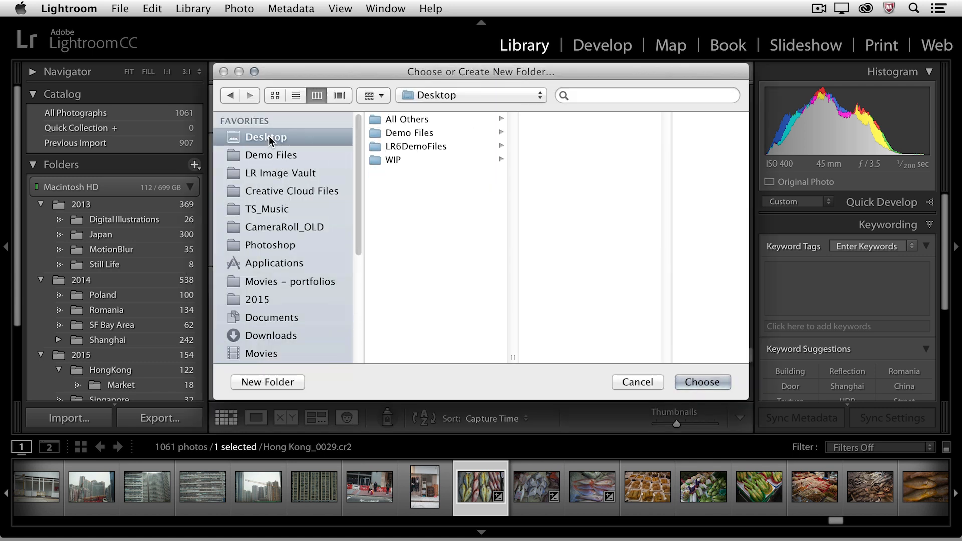
scroll("down", 3)
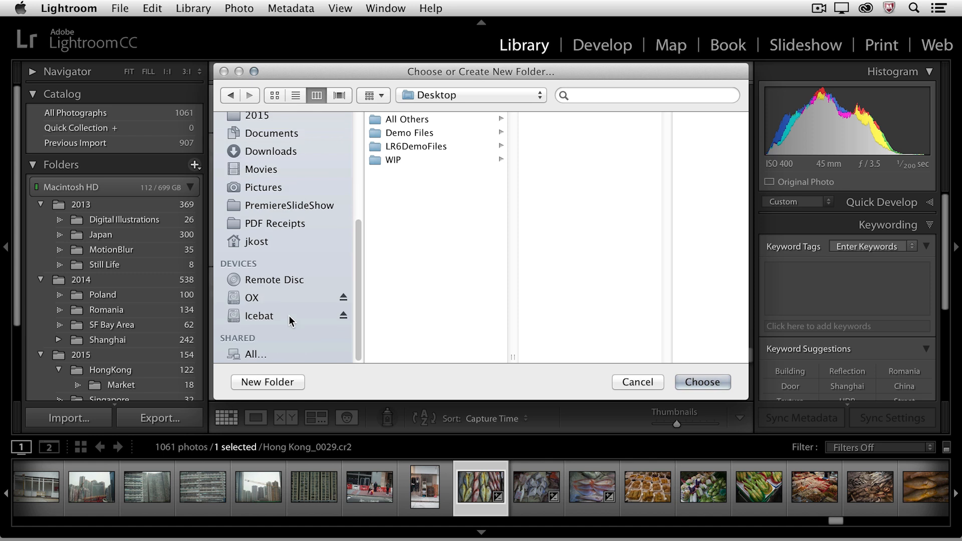
left_click(252, 298)
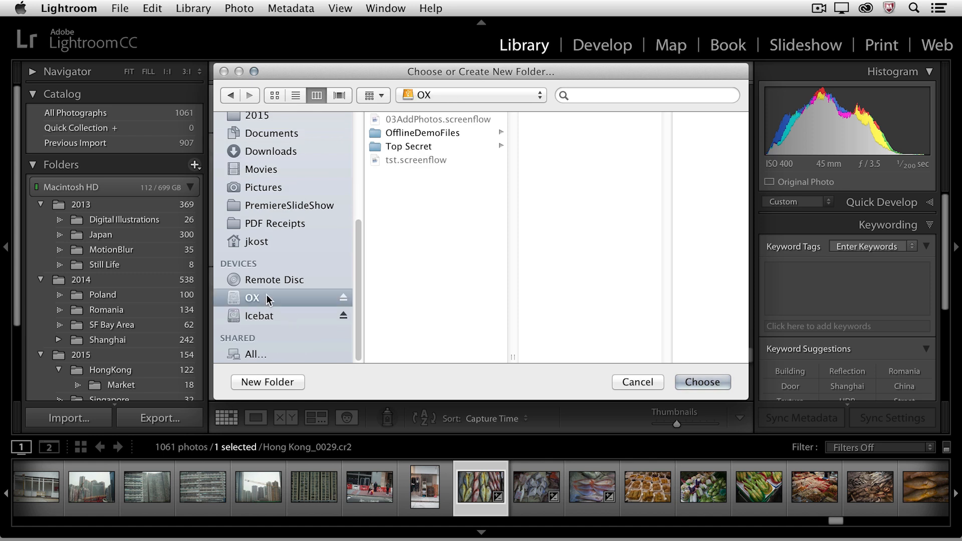
mouse_move(261, 386)
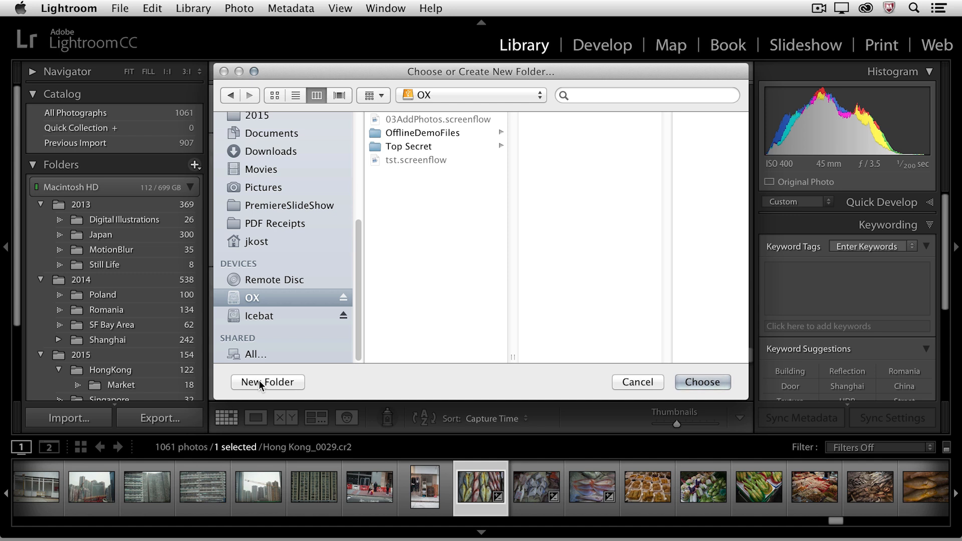
Step: Create a new folder named Archive on OX and add it to the catalog
left_click(266, 382)
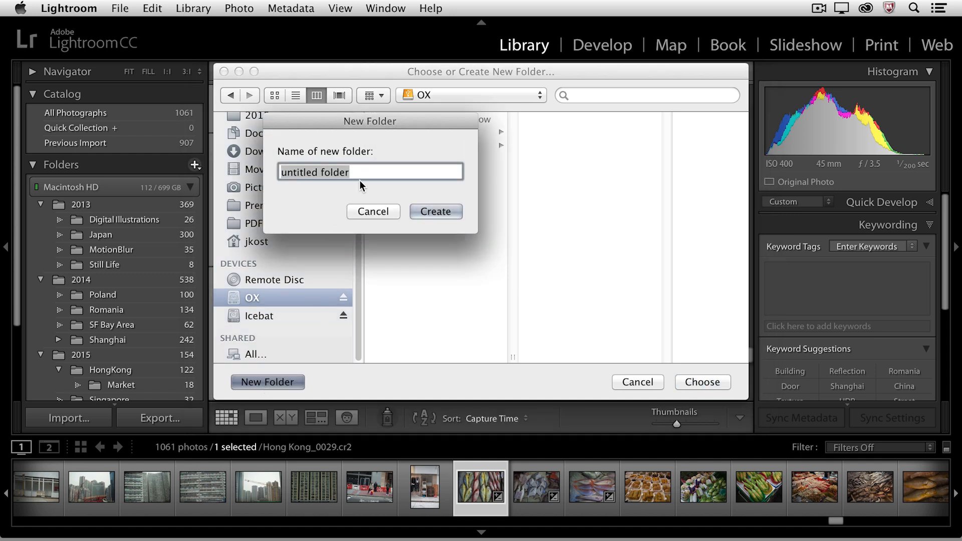
type("A")
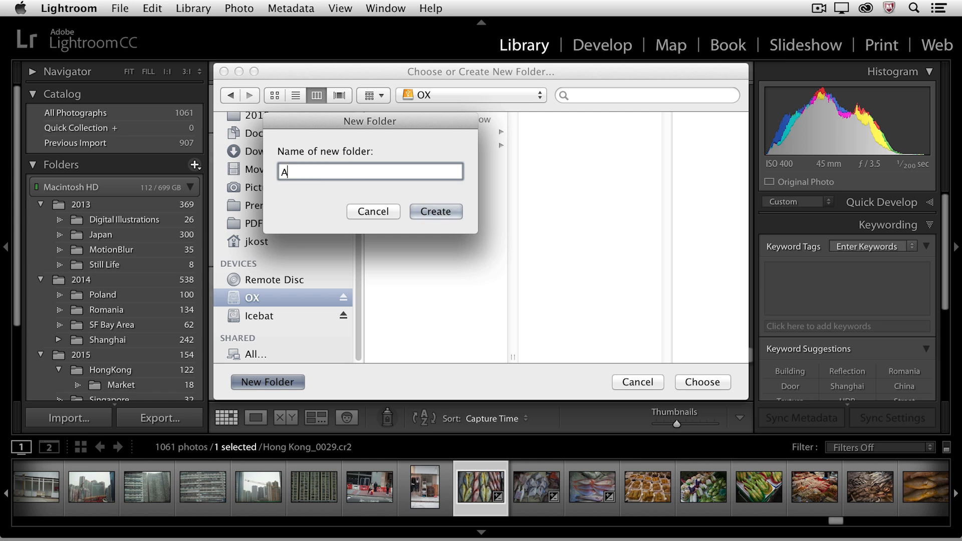
type("rchive")
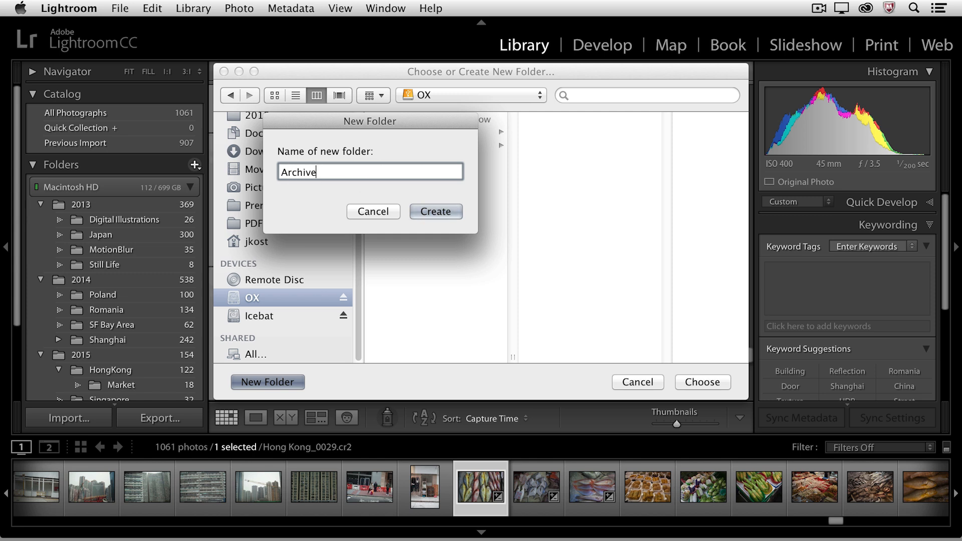
left_click(436, 211)
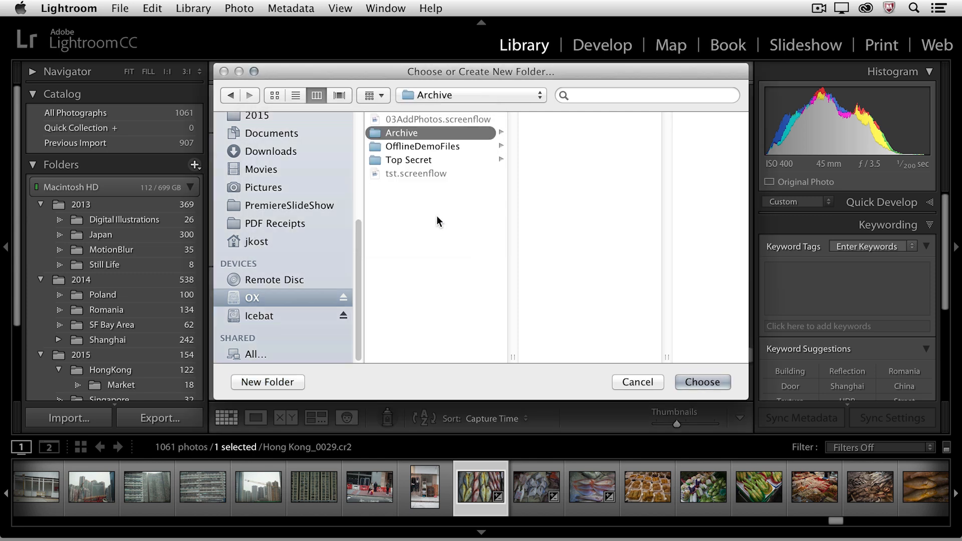
left_click(701, 382)
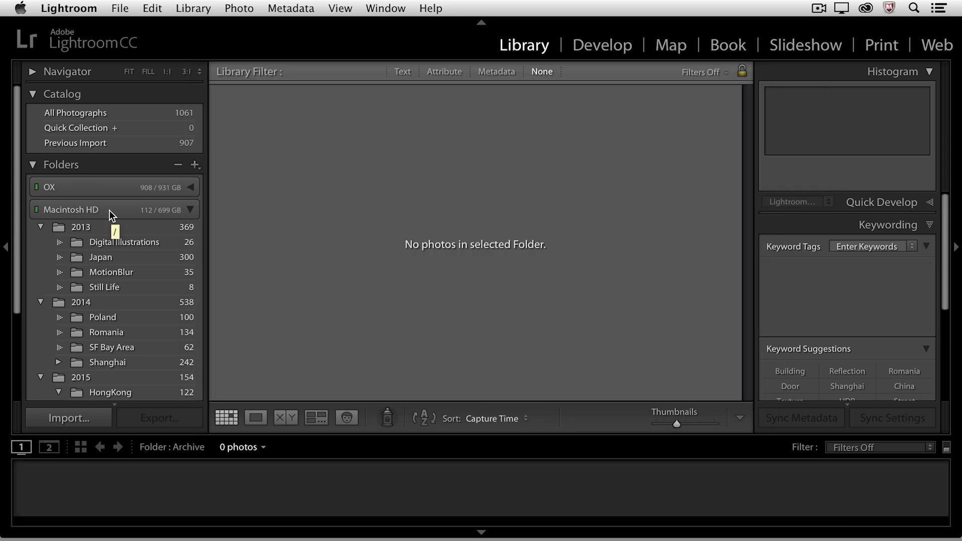
mouse_move(113, 213)
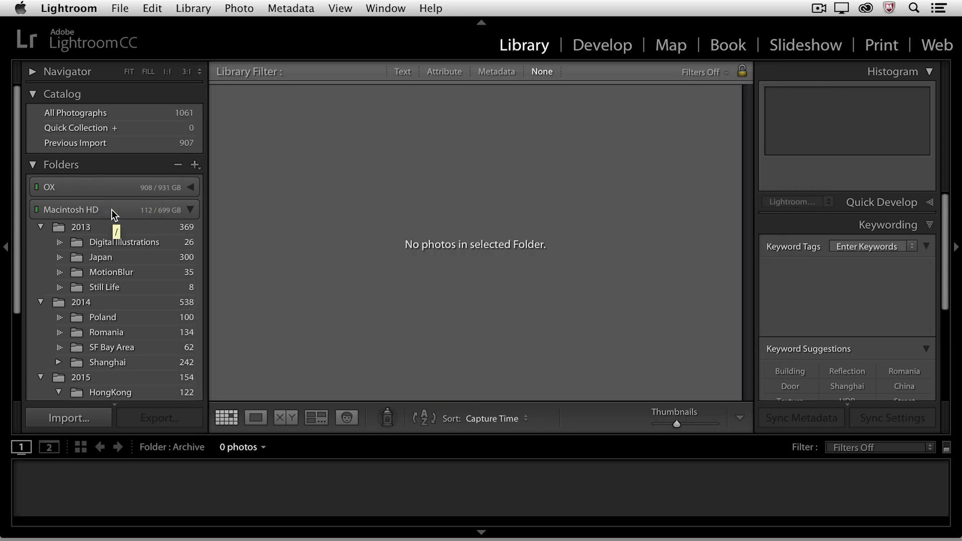
mouse_move(101, 194)
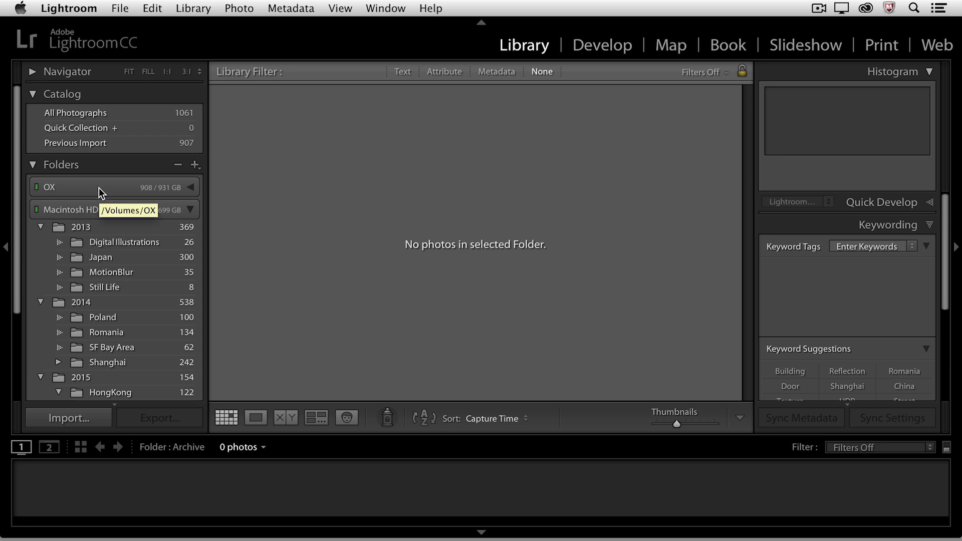
Step: Expand the OX drive entry to reveal the empty Archive folder
left_click(191, 187)
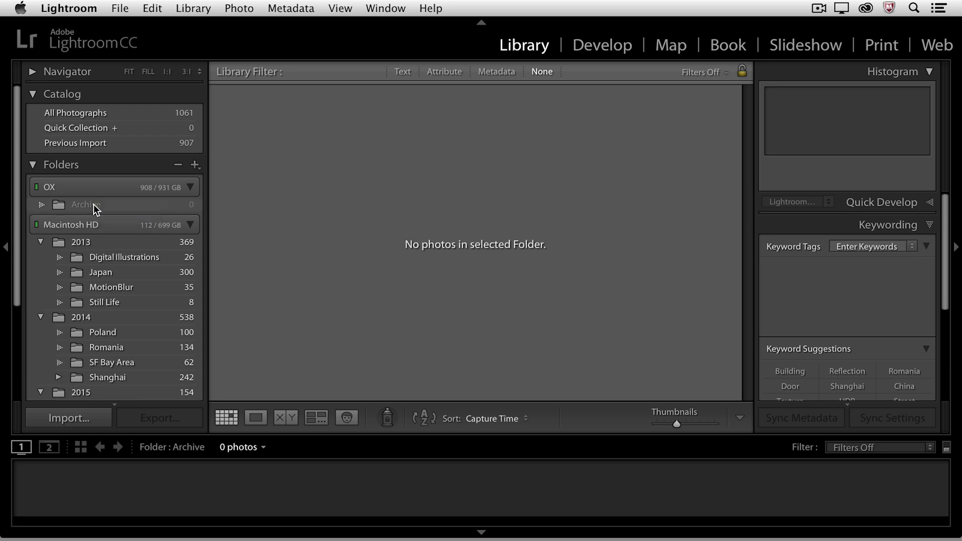
mouse_move(117, 301)
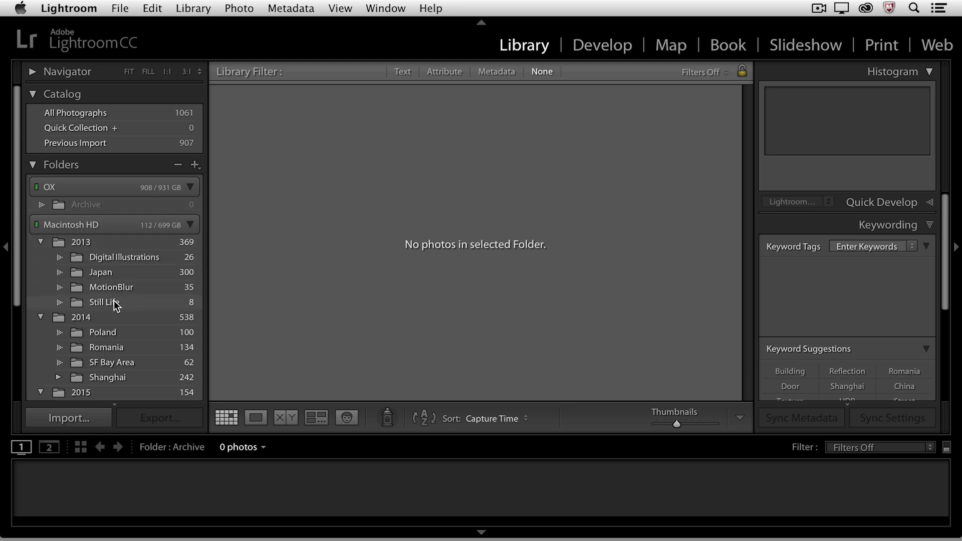
Step: Select the eight-photo Still Life folder to begin moving it into Archive
left_click(104, 301)
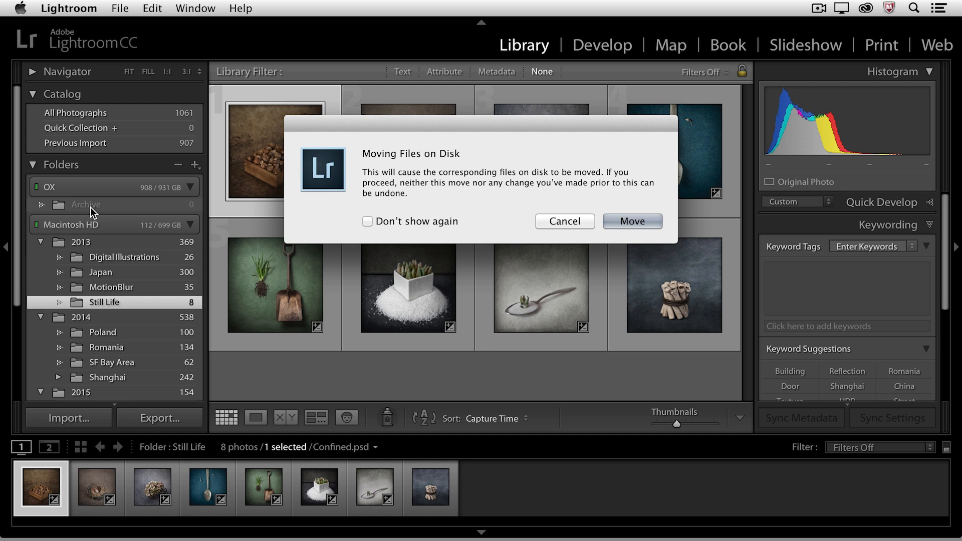
mouse_move(361, 174)
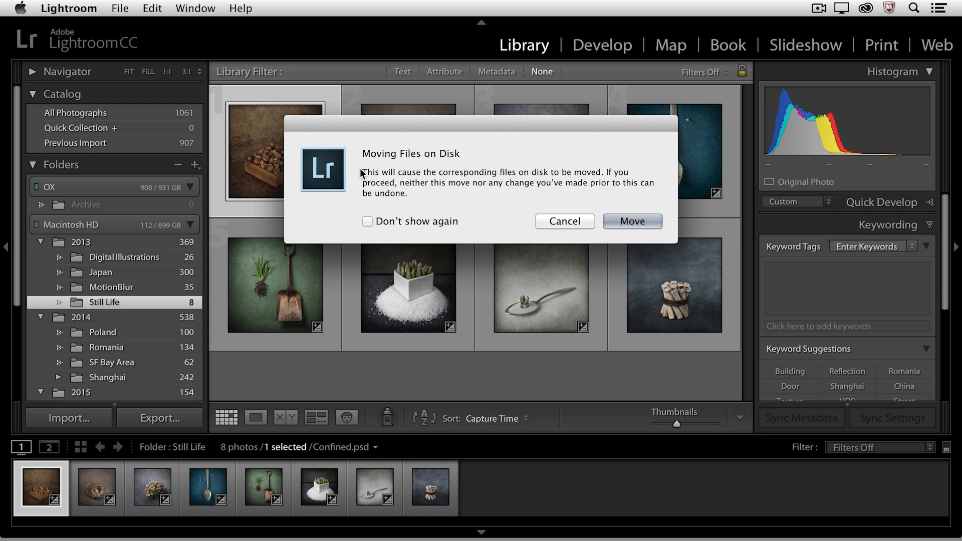
mouse_move(456, 167)
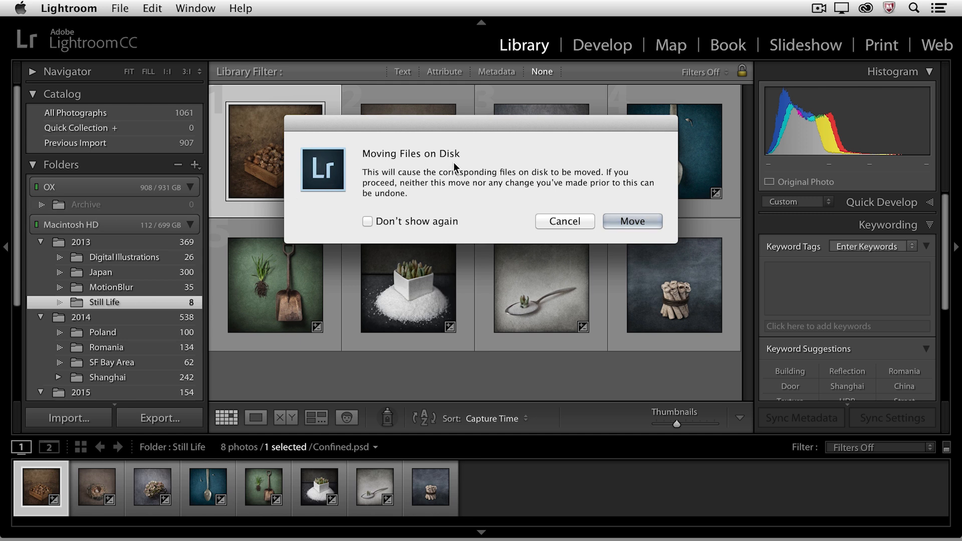